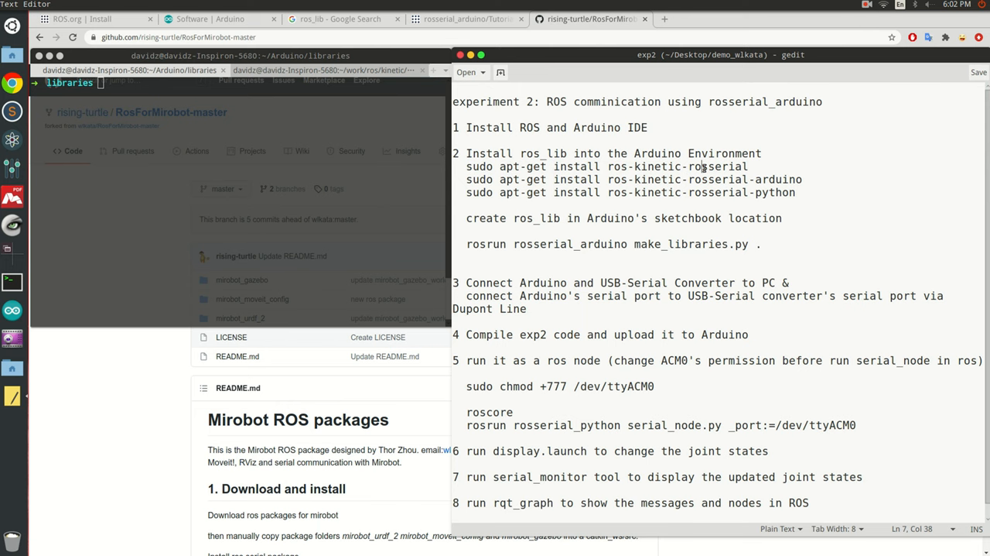
- Highlight rosserial, ros_lib and sketchbook in the gedit instructions being reviewed
{"action": "double_click", "coordinate": [717, 179]}
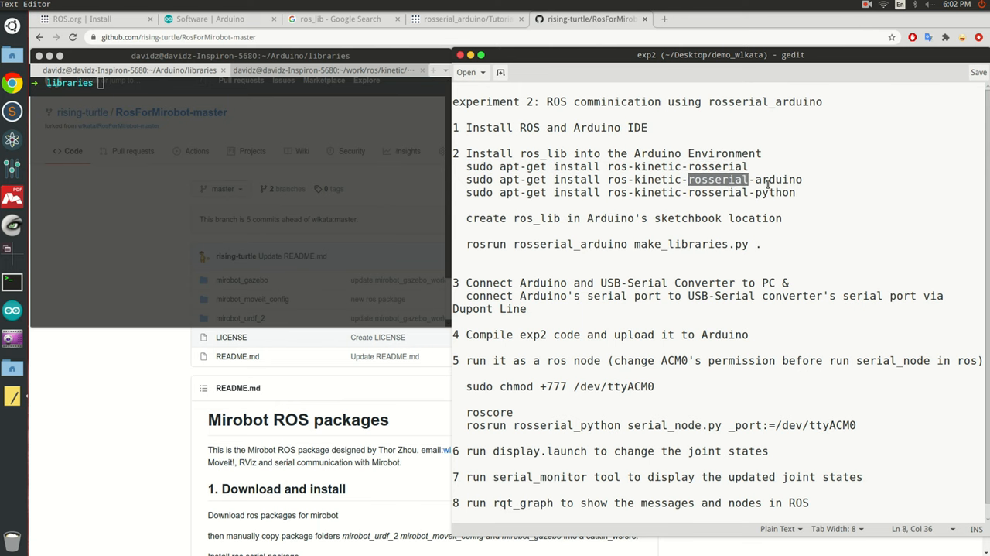
{"action": "left_click", "coordinate": [771, 191]}
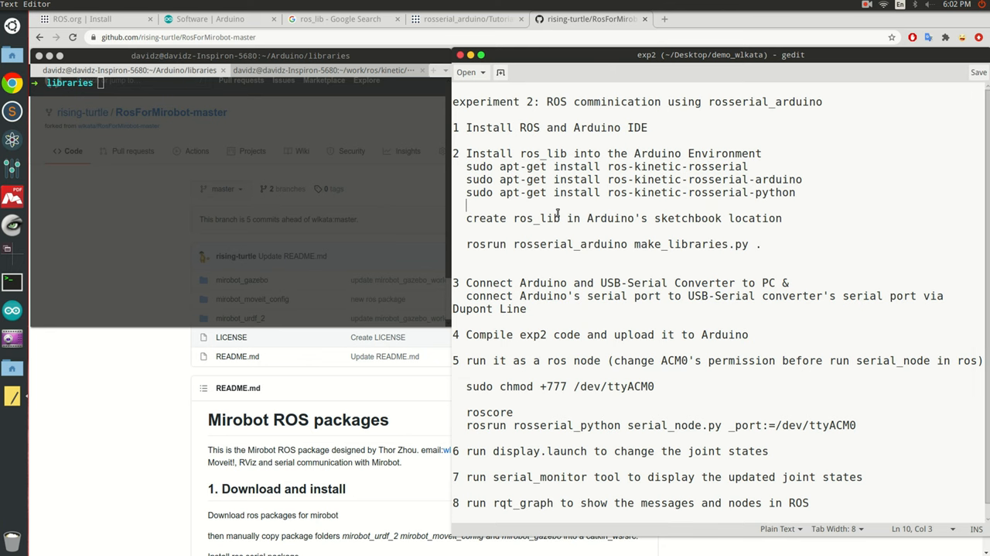
{"action": "double_click", "coordinate": [535, 219]}
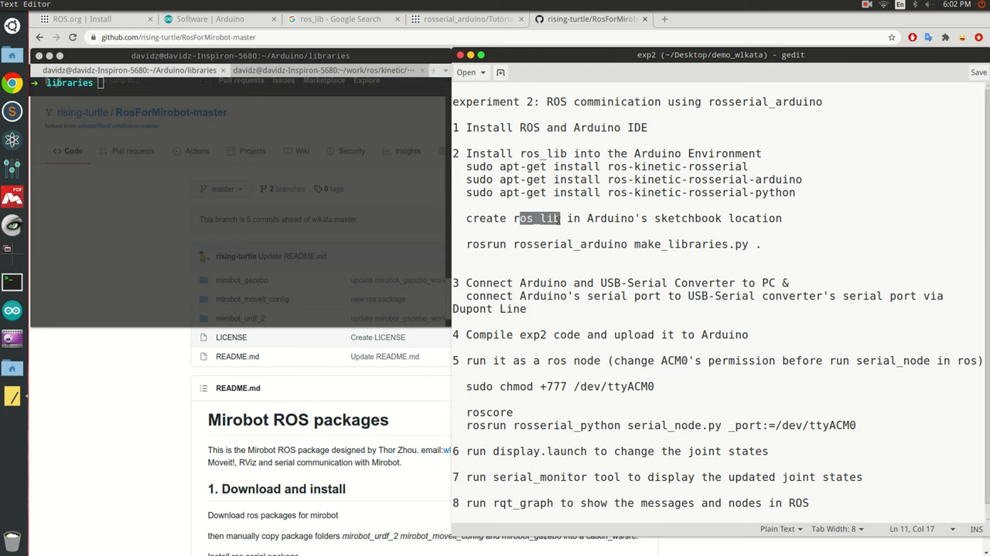
{"action": "double_click", "coordinate": [687, 217]}
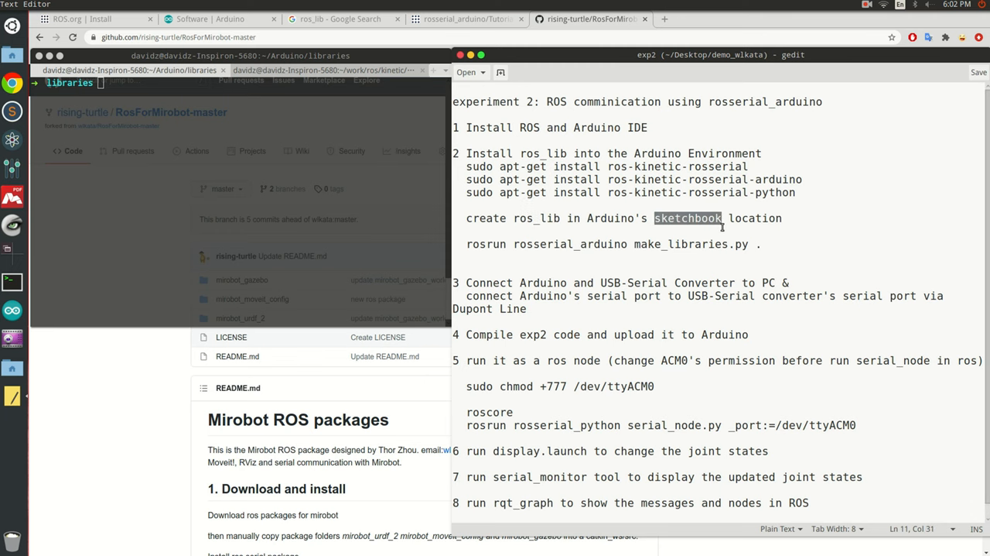
{"action": "left_click", "coordinate": [727, 226]}
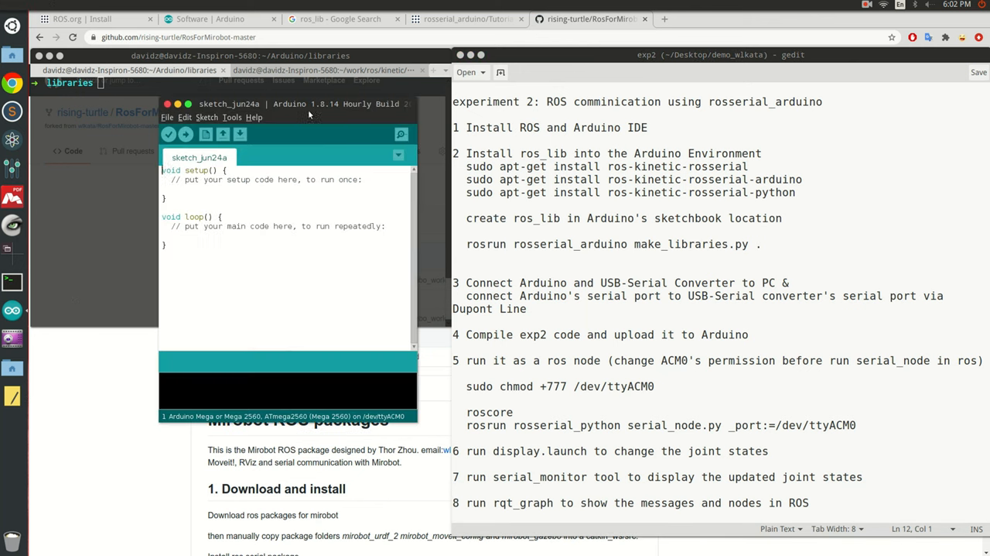
- Read the sketchbook location /home/davidz/Arduino from the IDE Preferences dialog
{"action": "left_click", "coordinate": [167, 118]}
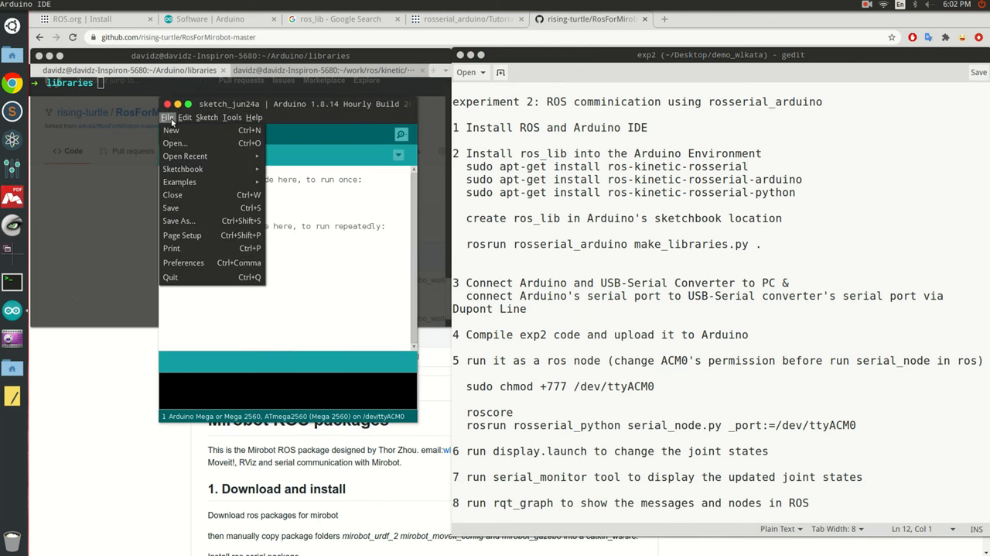
{"action": "left_click", "coordinate": [167, 118]}
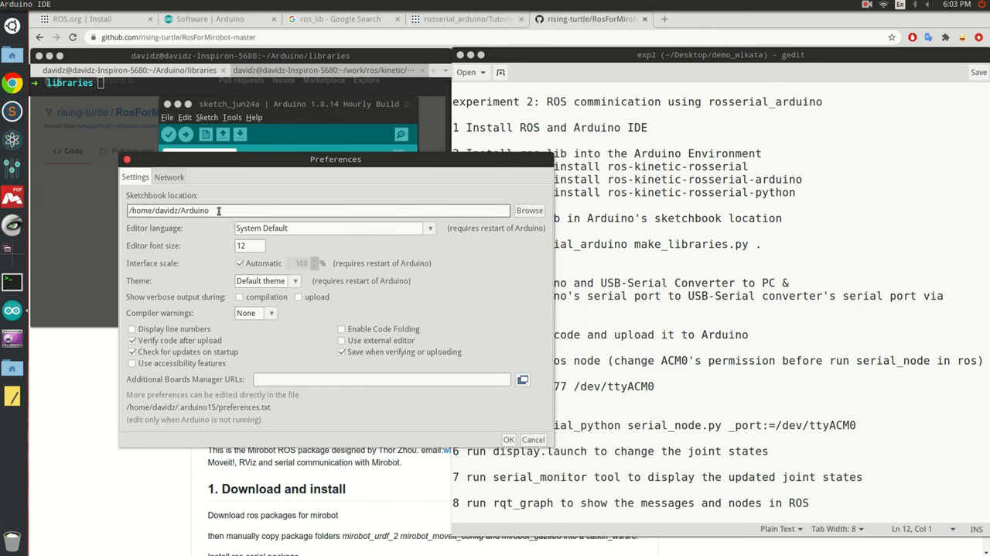
{"action": "left_click", "coordinate": [220, 211]}
{"action": "type", "text": "cd /home/davidz/Arduino"}
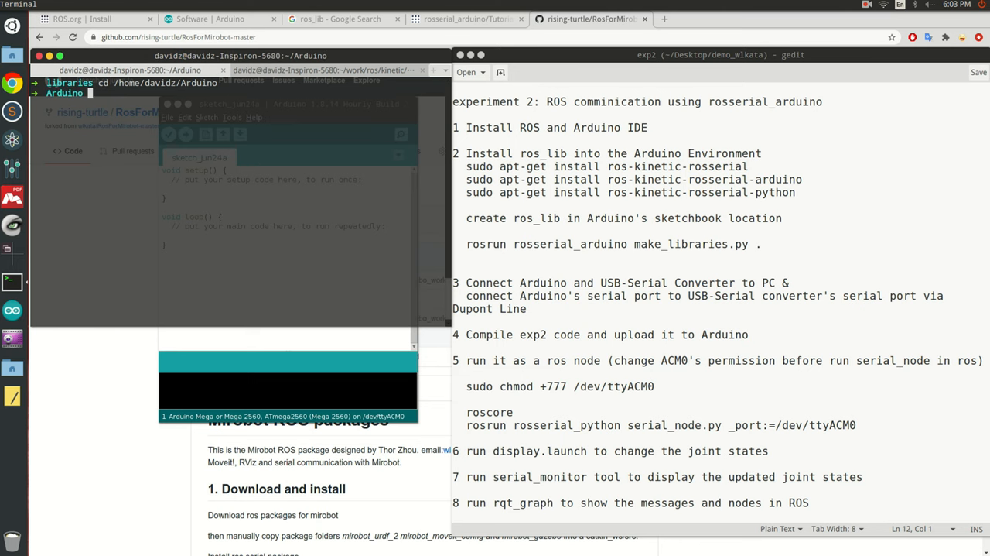
- List the libraries folder, rm -rf ros_lib, and copy the rosrun rosserial_arduino make_libraries.py command
{"action": "type", "text": "ls"}
{"action": "type", "text": "cd libraries"}
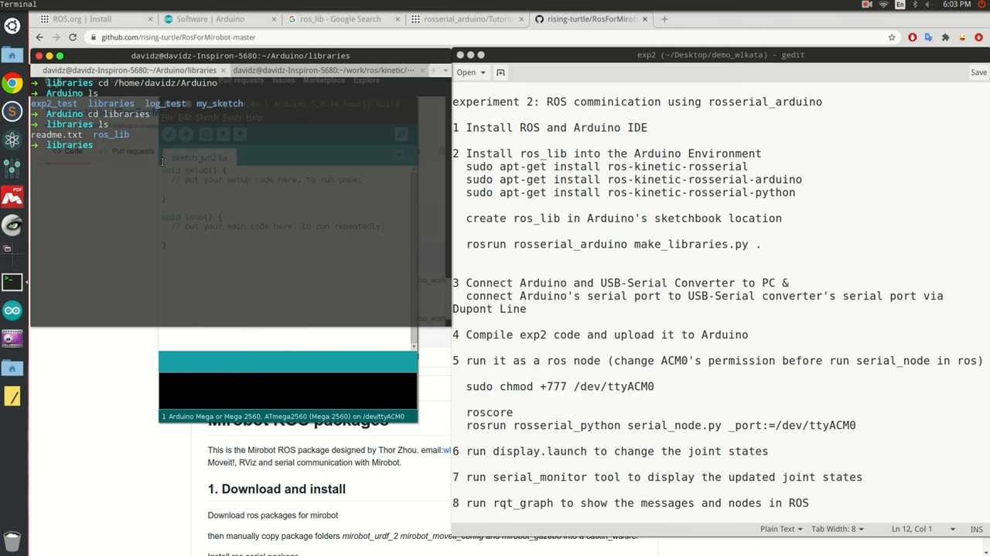
{"action": "type", "text": "rm -rf ros_lib"}
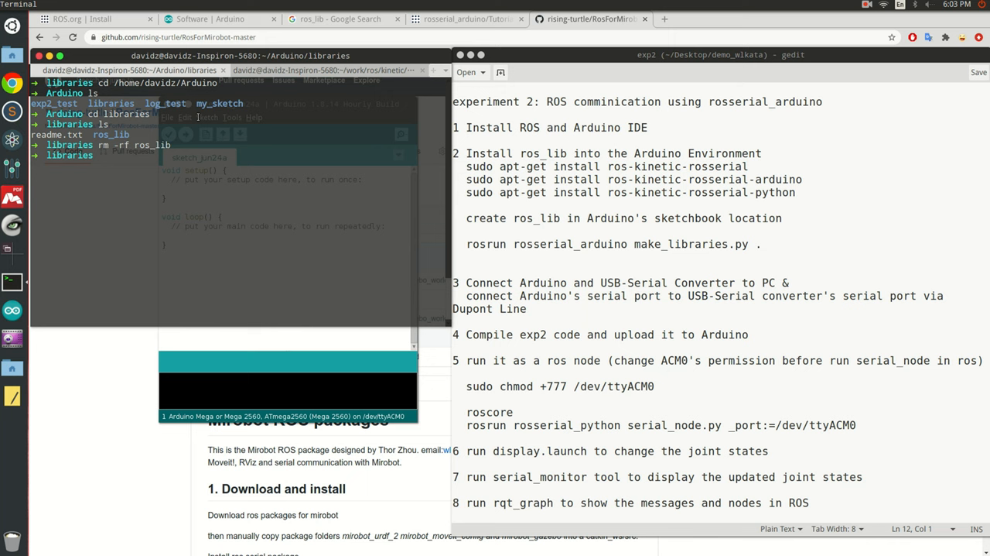
{"action": "left_click_drag", "start_coordinate": [467, 244], "coordinate": [649, 248]}
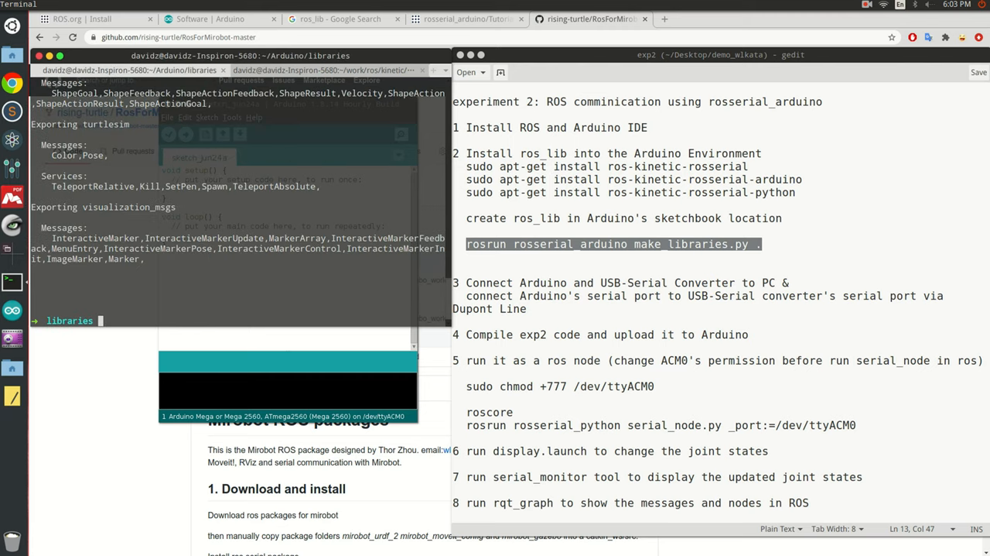
- List the libraries folder to confirm ros_lib was regenerated, then point out exp2 in the instructions
{"action": "type", "text": "ls"}
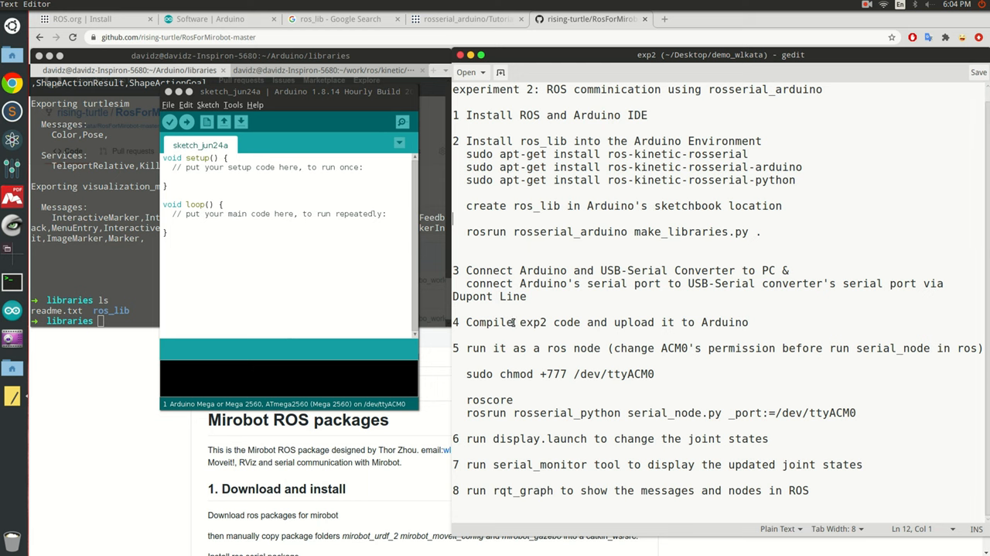
{"action": "double_click", "coordinate": [533, 322]}
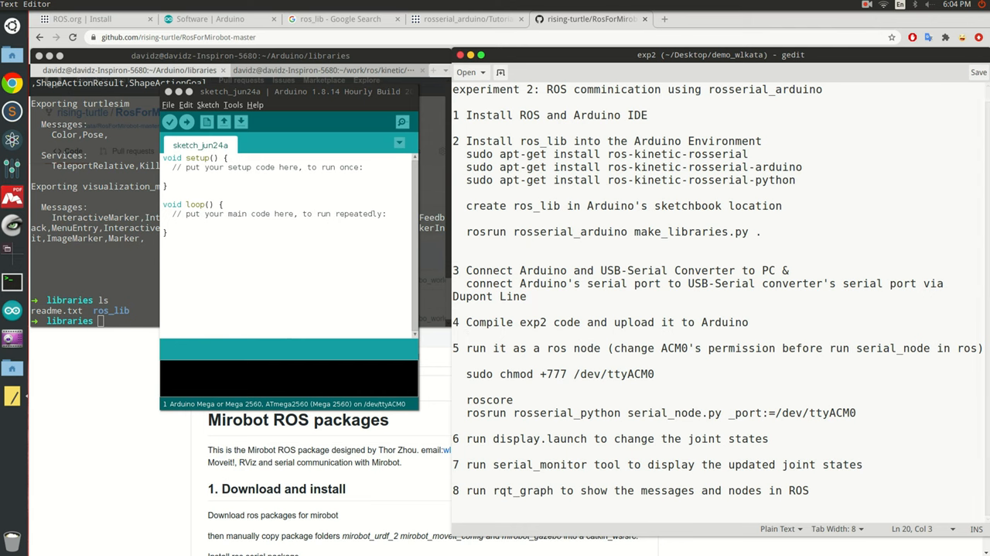
- Navigate via roscd and cd into RosForMirobot-master/exp2_rosserial_msg in the workspace src folder
{"action": "type", "text": "roscd"}
{"action": "type", "text": "cd ../src/"}
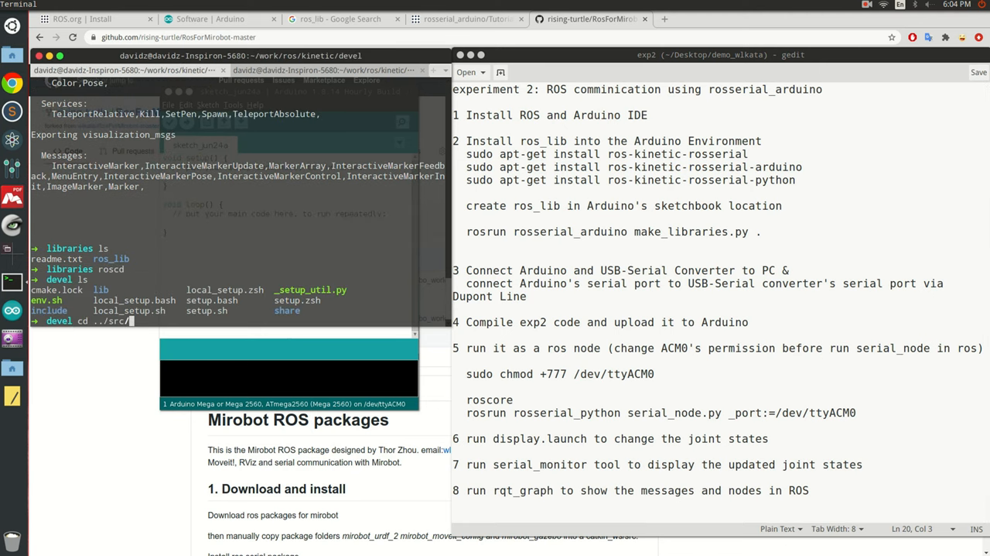
{"action": "key", "text": "Return"}
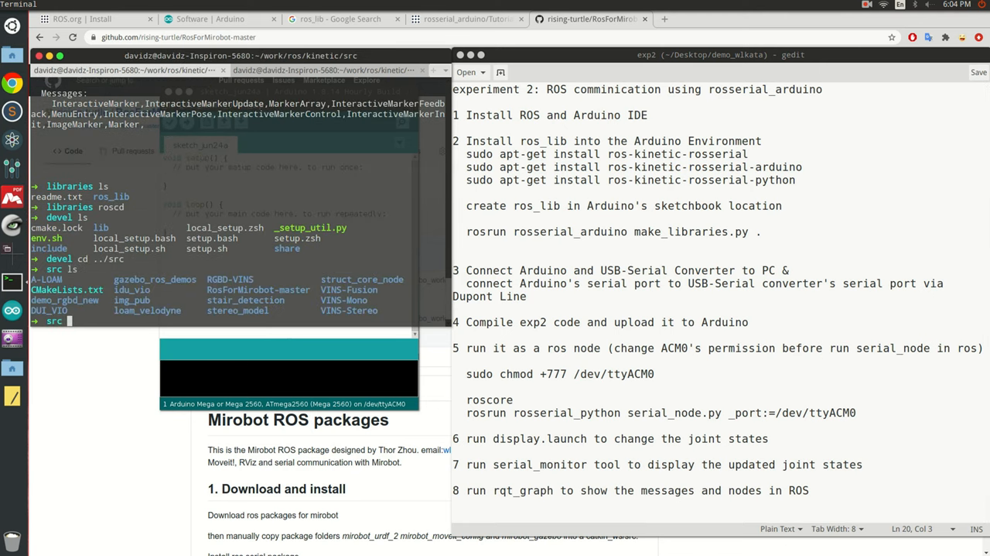
{"action": "double_click", "coordinate": [259, 288]}
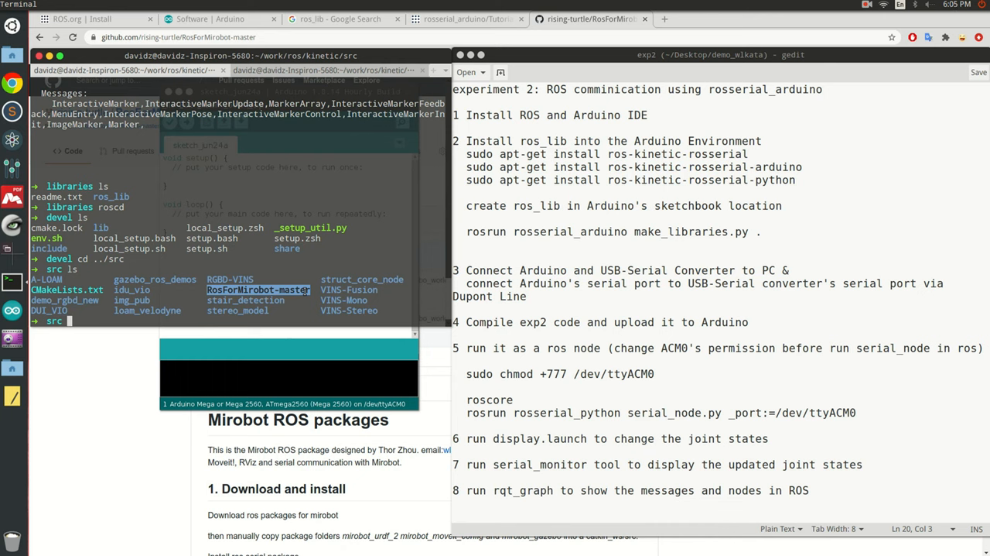
{"action": "type", "text": "cd"}
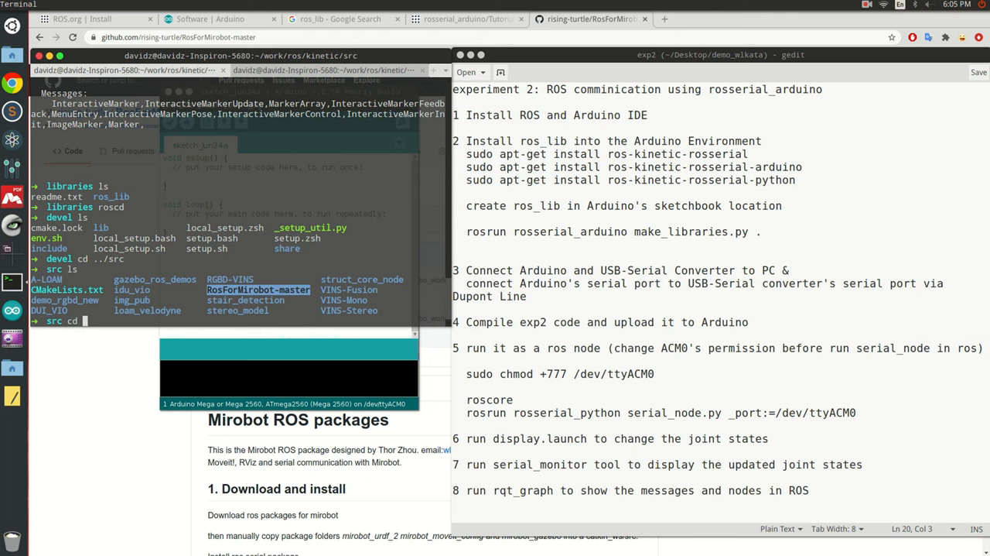
{"action": "type", "text": "RosForMirobot-master"}
{"action": "type", "text": "ls"}
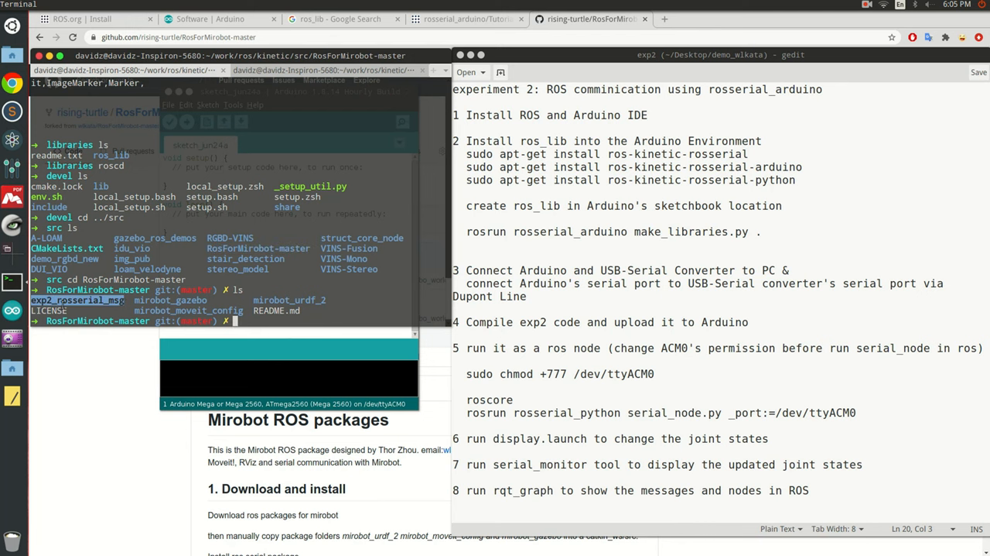
{"action": "type", "text": "cd exp2_rosserial_ms"}
{"action": "type", "text": "ls"}
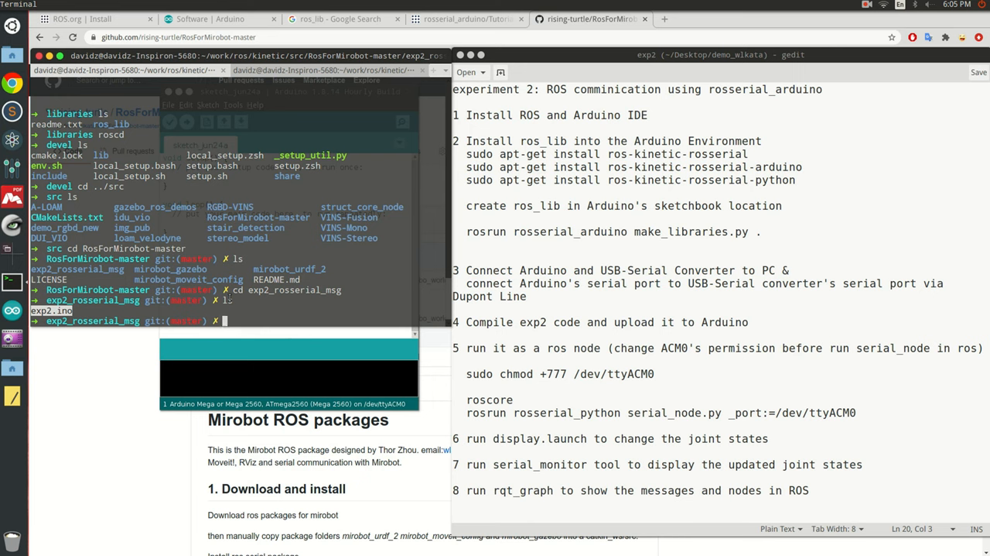
- Open exp2.ino in gedit to view the JointState subscriber code
{"action": "type", "text": "gedit exp2.ino"}
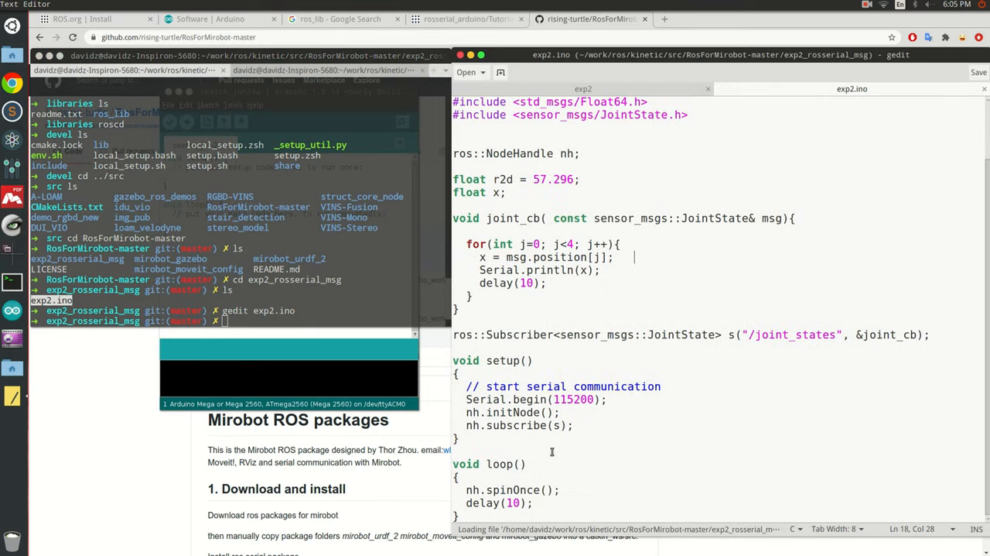
- Save the sketch as exp2_test in the Arduino folder, replacing the existing copy
{"action": "right_click", "coordinate": [554, 153]}
{"action": "type", "text": "ext"}
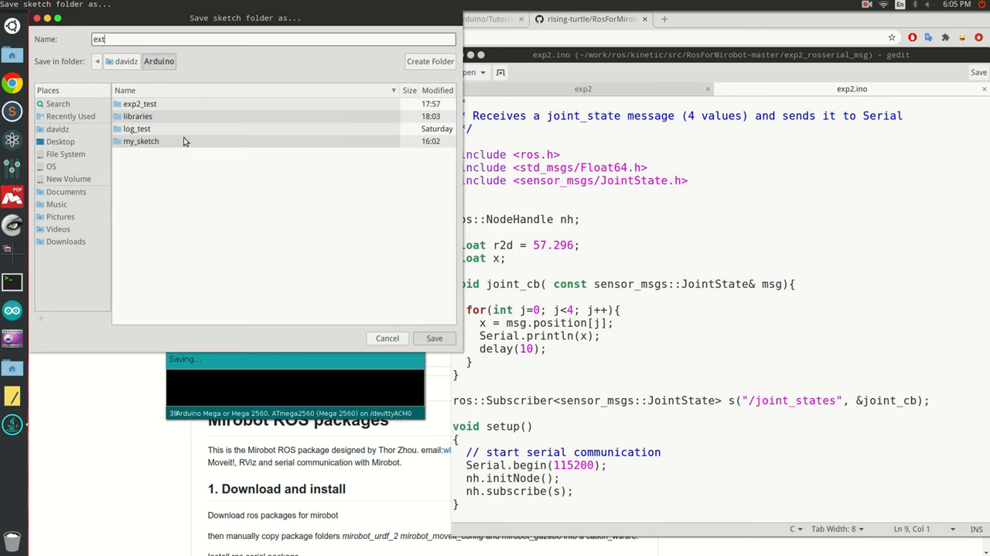
{"action": "type", "text": "exp2_test"}
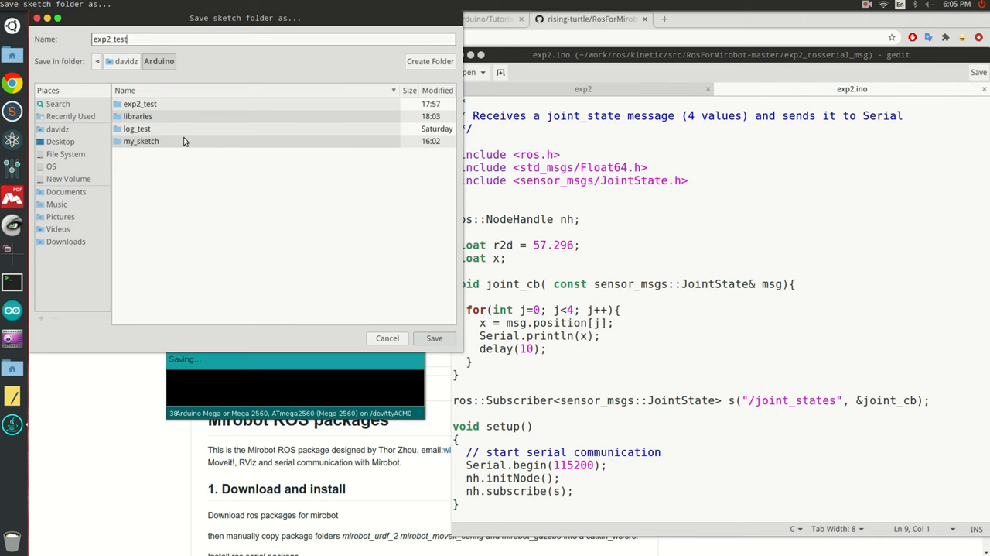
{"action": "left_click", "coordinate": [433, 337]}
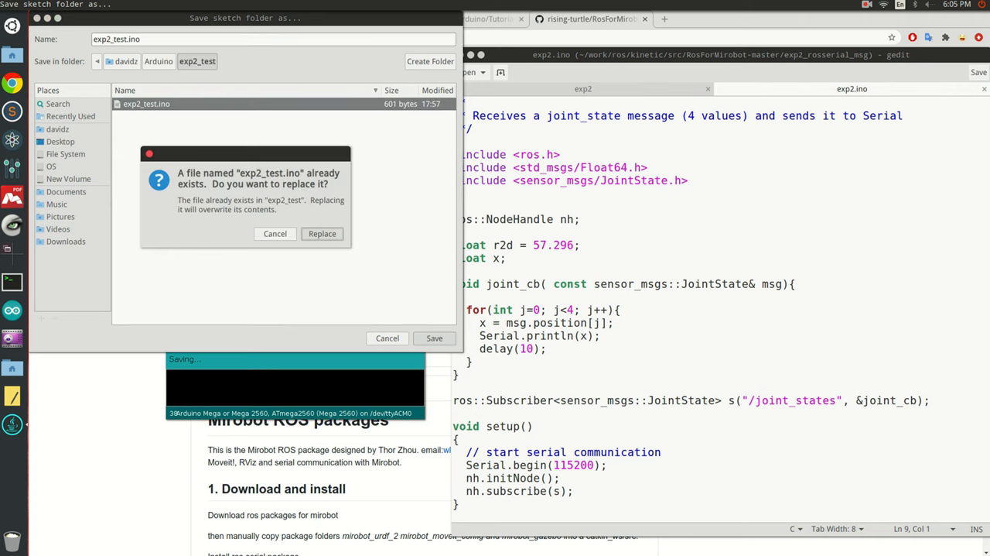
{"action": "left_click", "coordinate": [322, 232]}
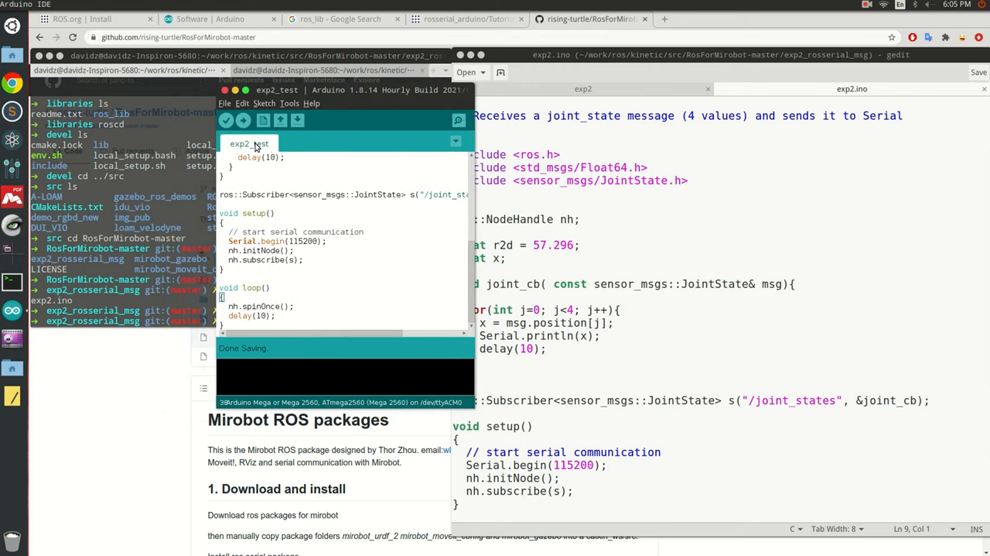
- Compile exp2_test (13,576 bytes) and upload it to the Arduino Mega 2560
{"action": "left_click", "coordinate": [226, 121]}
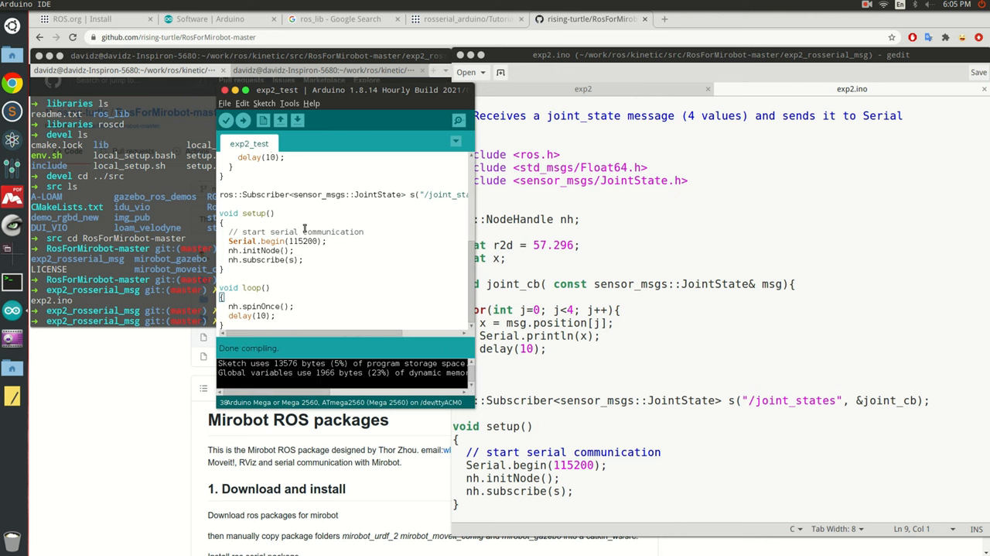
{"action": "left_click", "coordinate": [243, 121]}
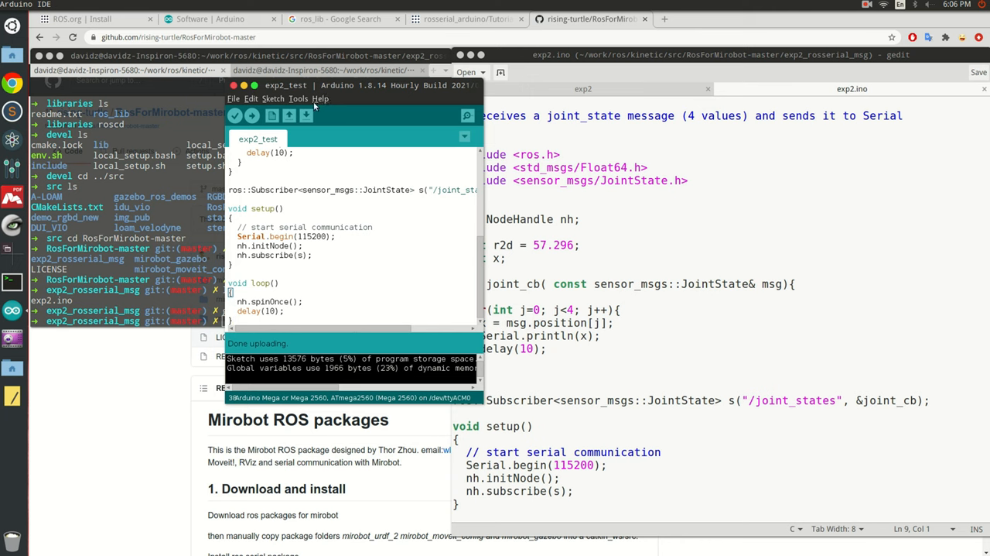
{"action": "left_click", "coordinate": [297, 99]}
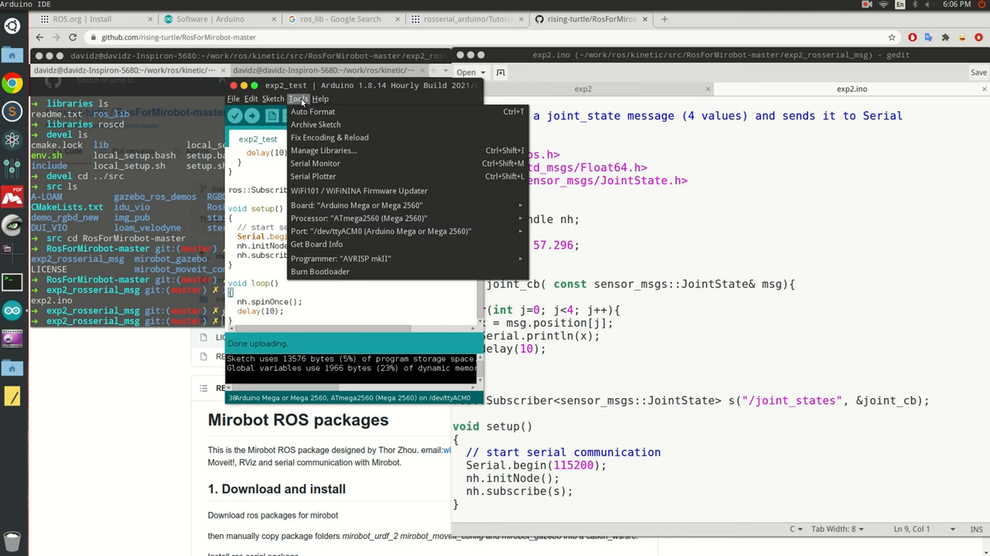
{"action": "left_click", "coordinate": [356, 205]}
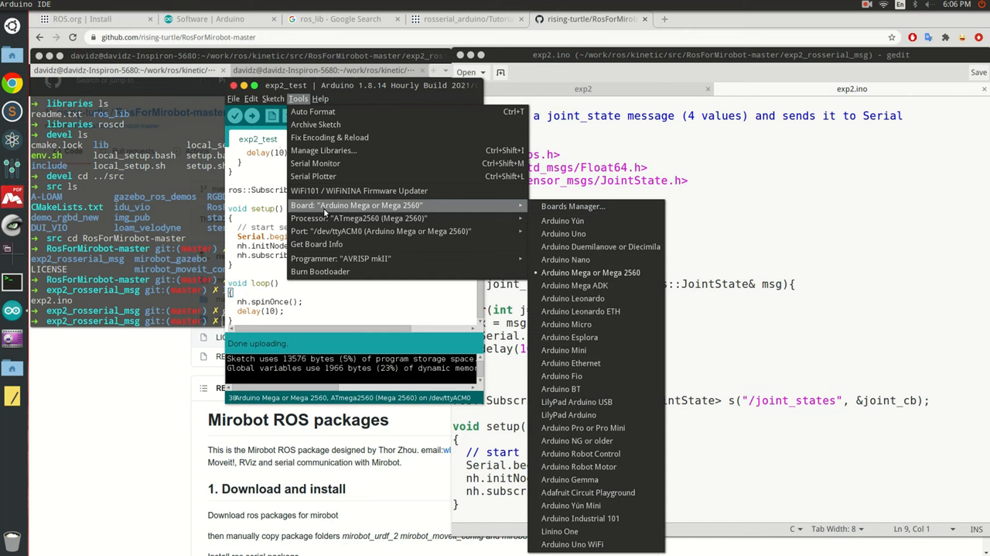
{"action": "mouse_move", "coordinate": [564, 350]}
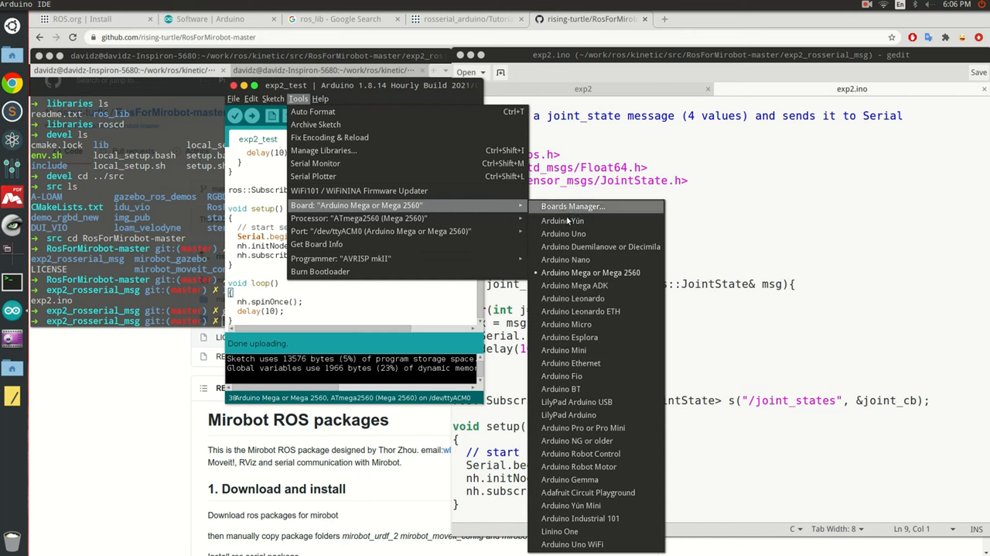
{"action": "mouse_move", "coordinate": [591, 272]}
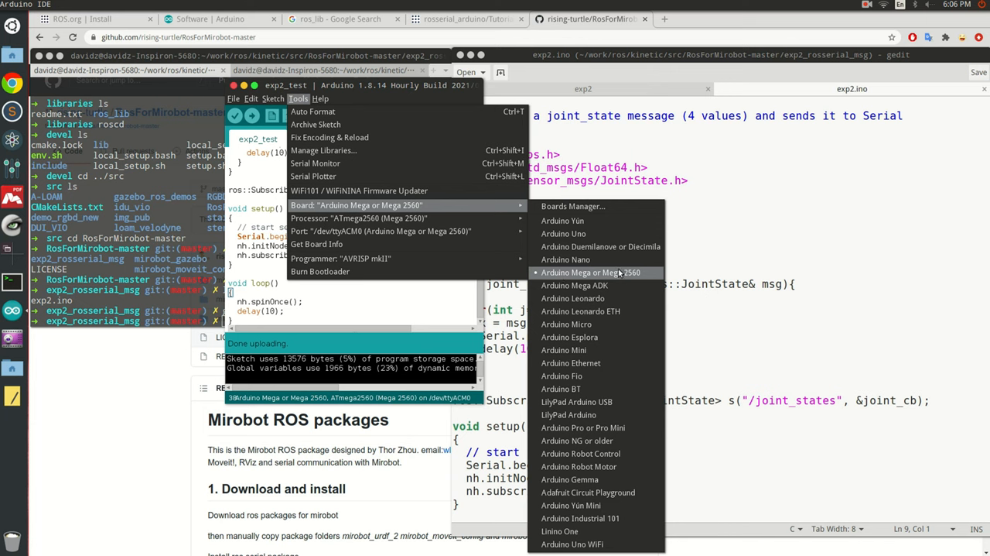
{"action": "mouse_move", "coordinate": [622, 277]}
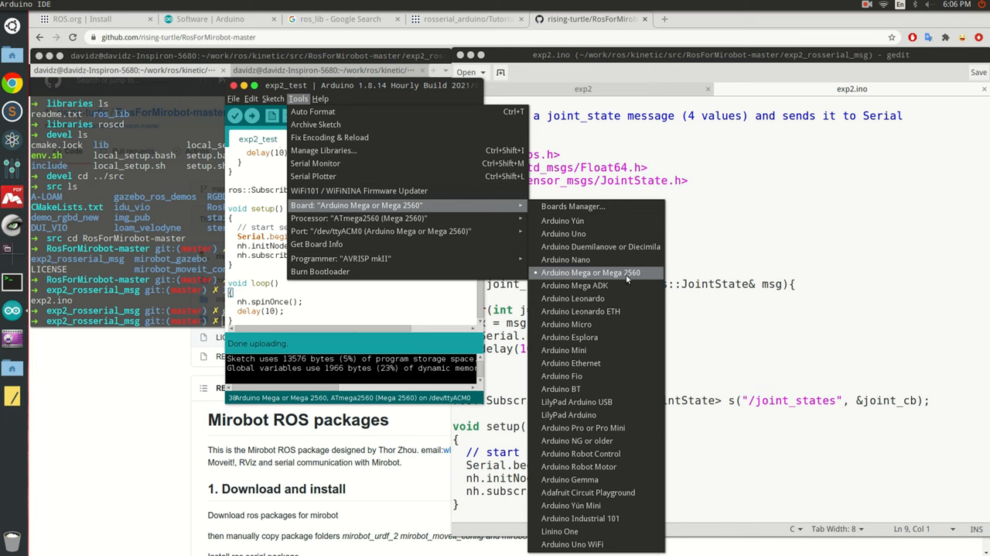
{"action": "mouse_move", "coordinate": [628, 280]}
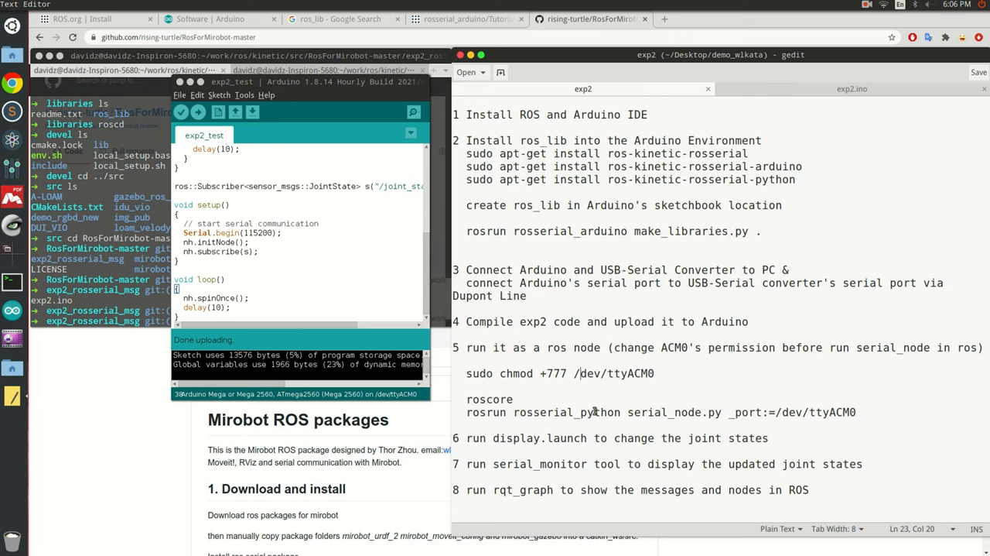
{"action": "mouse_move", "coordinate": [790, 303]}
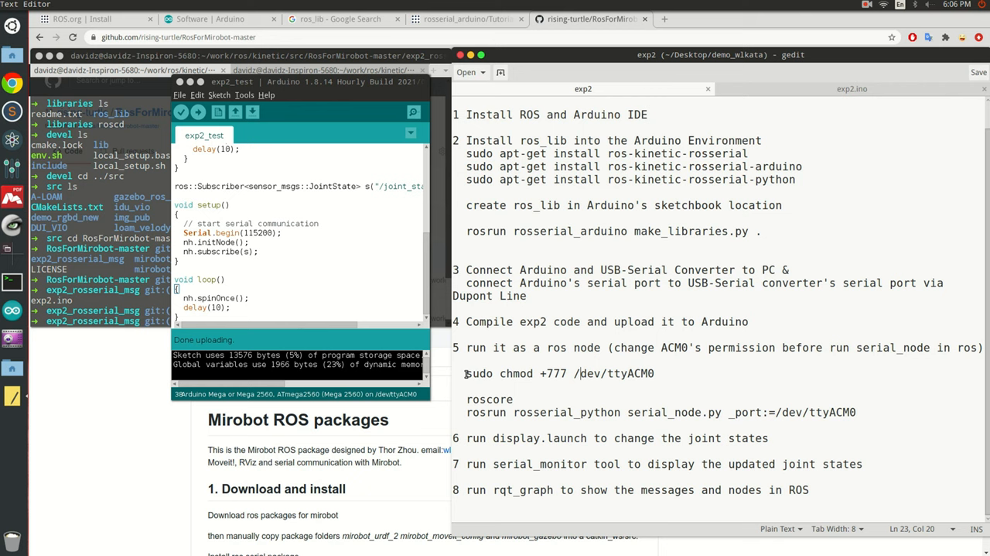
{"action": "mouse_move", "coordinate": [466, 373]}
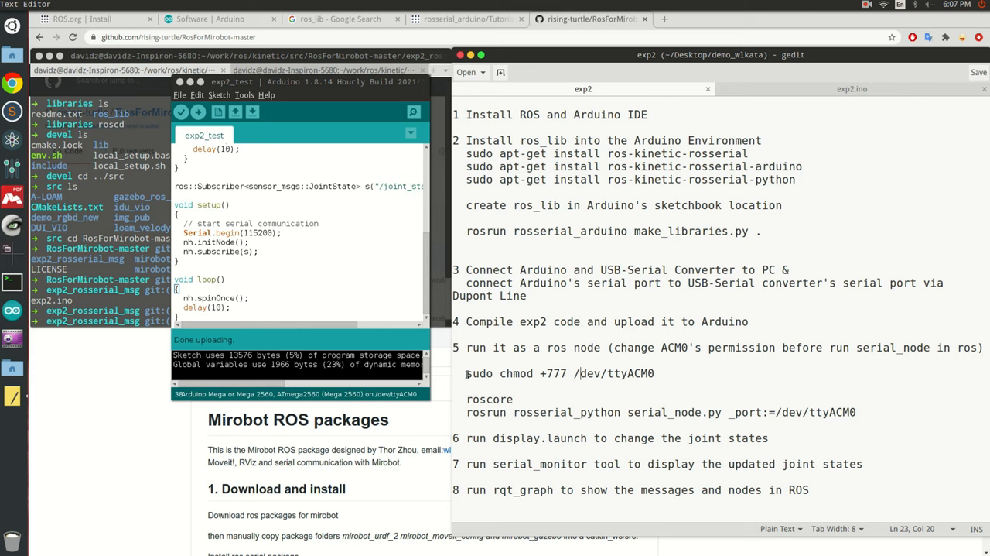
- Run roscore, then rosrun rosserial_python serial_node.py on /dev/ttyACM0 in a second tab
{"action": "left_click_drag", "start_coordinate": [480, 373], "coordinate": [653, 373]}
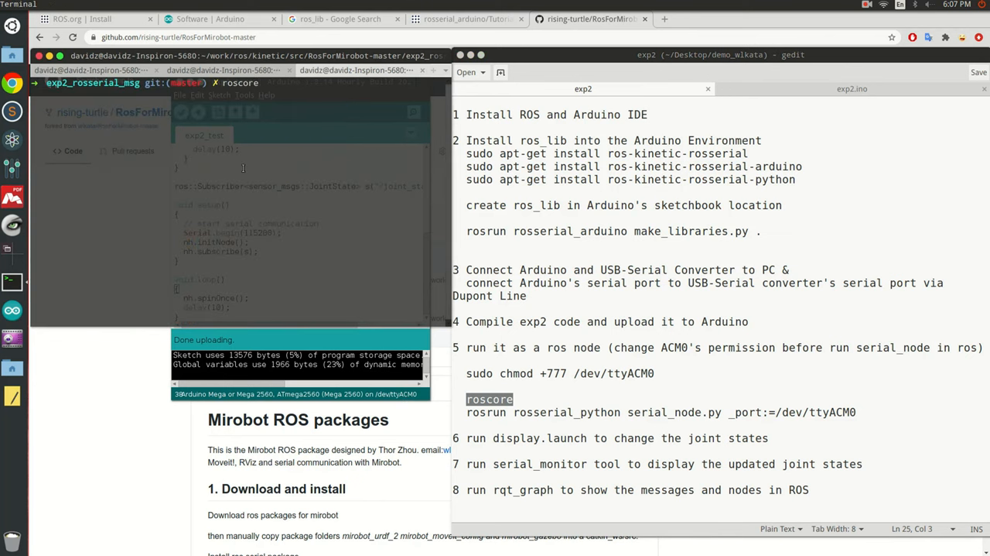
{"action": "key", "text": "Return"}
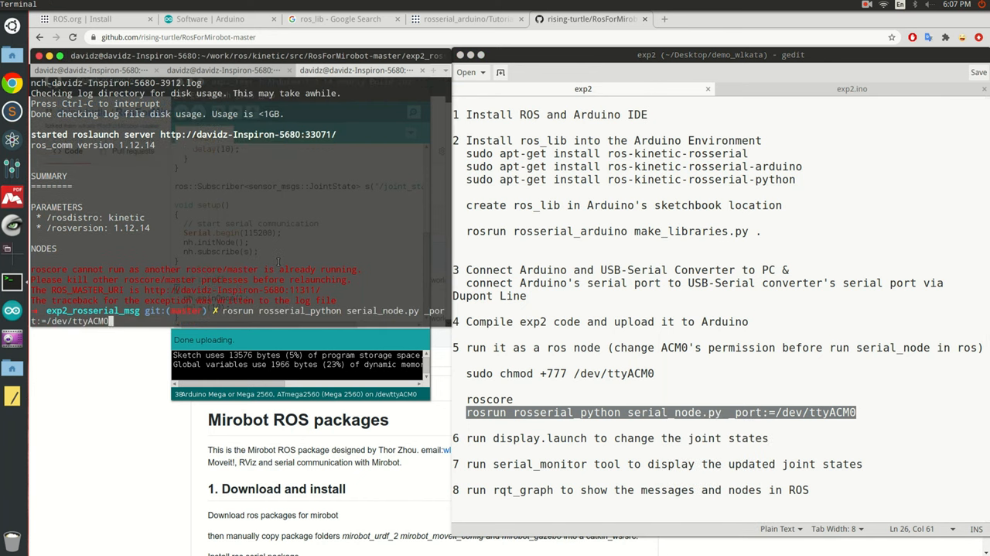
{"action": "key", "text": "Return"}
{"action": "type", "text": "ros"}
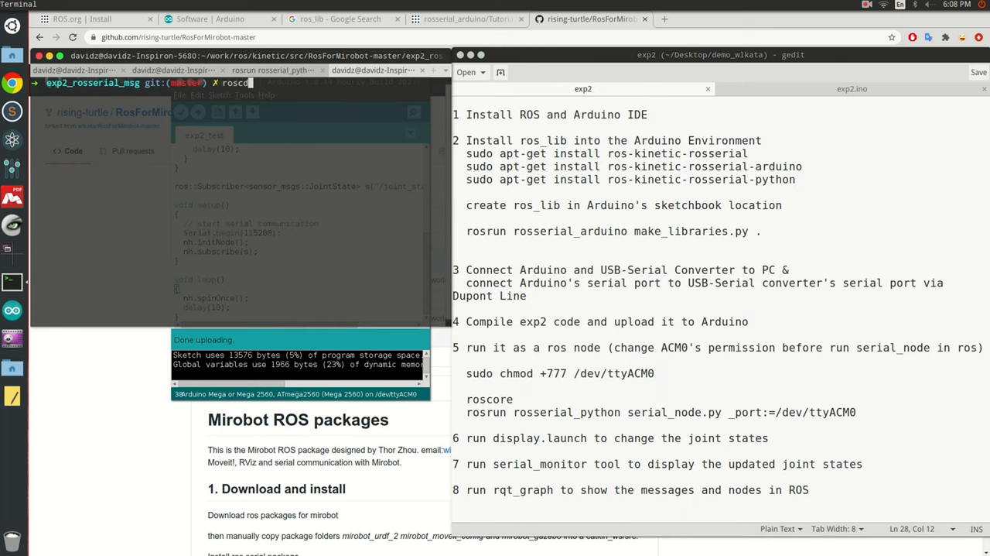
- Change into mirobot_urdf_2/launch and roslaunch display.launch to bring up RViz with joint sliders
{"action": "type", "text": "cd ../src"}
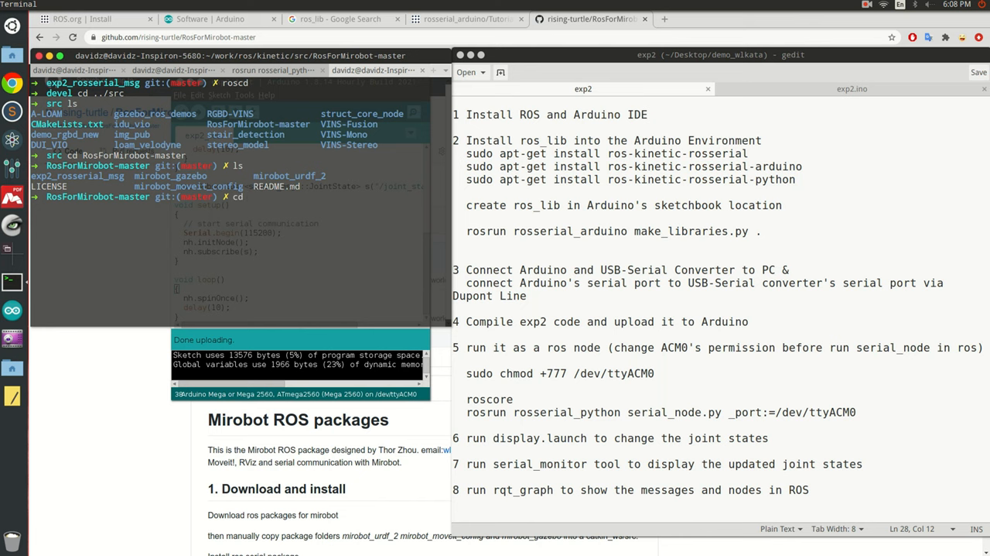
{"action": "type", "text": "mirobot_urdf_2"}
{"action": "type", "text": "roslaunch"}
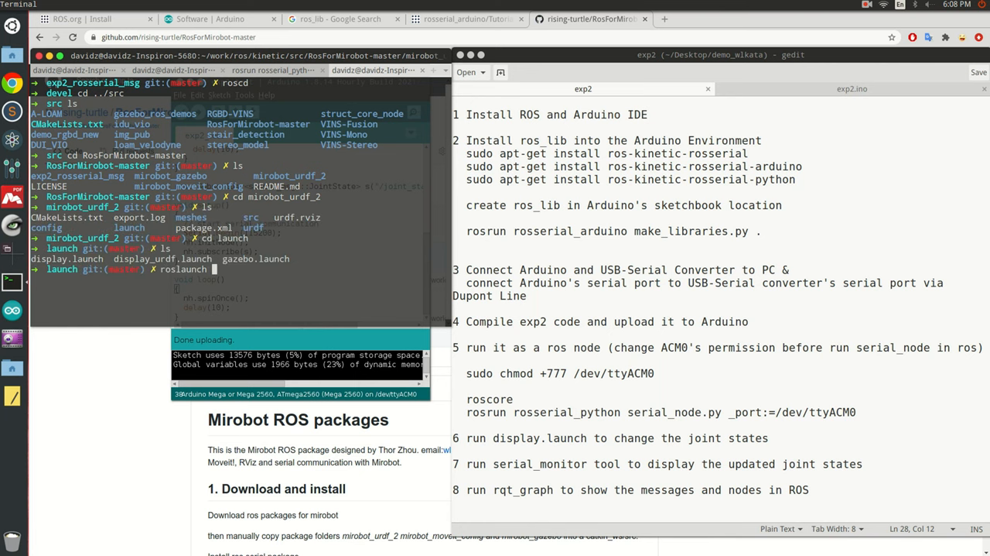
{"action": "type", "text": "display"}
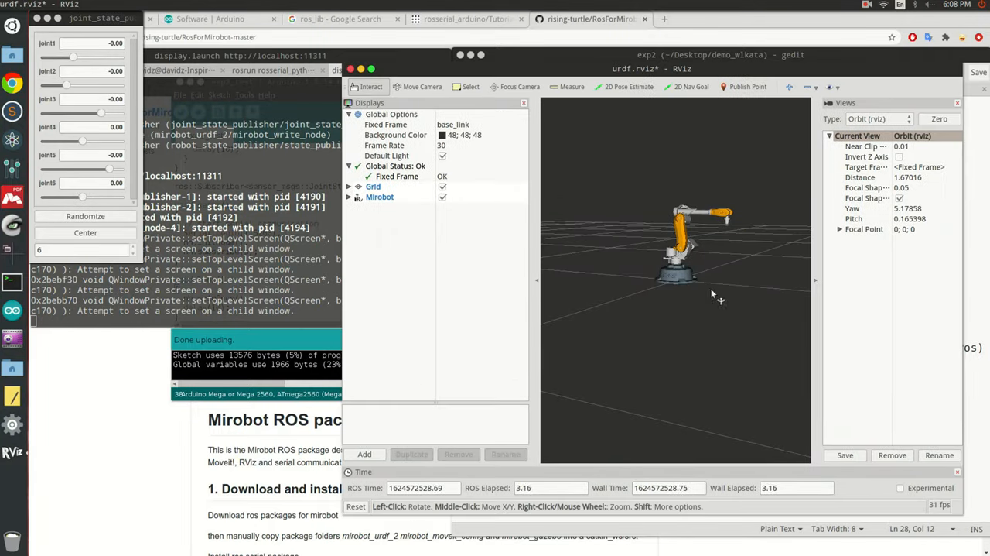
- Drag the joint1 slider in joint_state_publisher so the Mirobot arm rotates in RViz
{"action": "left_click_drag", "start_coordinate": [712, 294], "coordinate": [646, 302]}
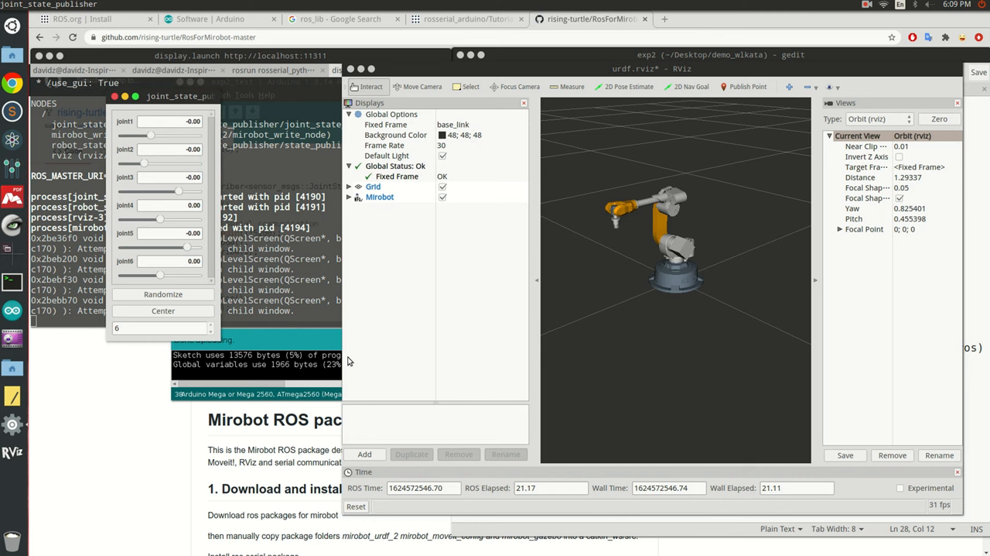
{"action": "left_click_drag", "start_coordinate": [151, 135], "coordinate": [158, 135]}
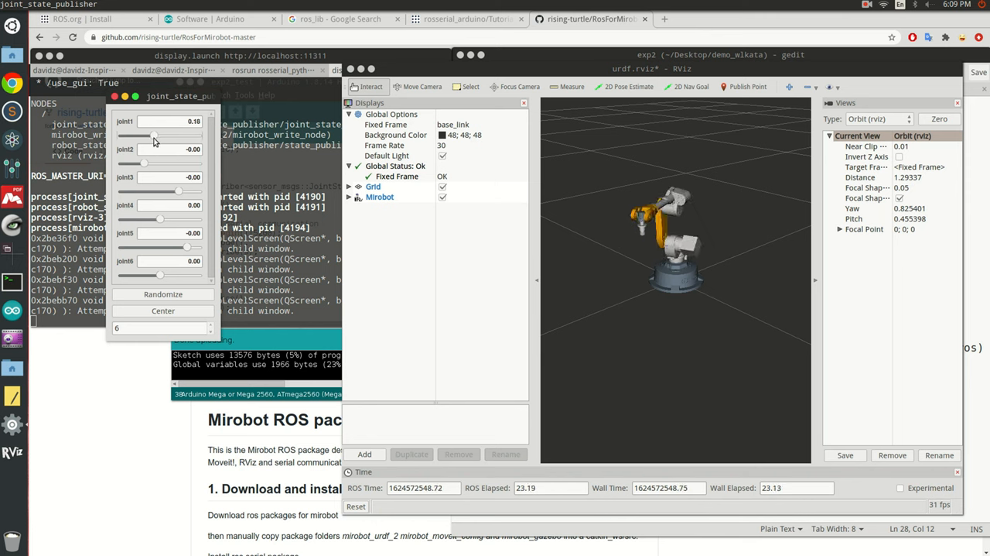
{"action": "left_click_drag", "start_coordinate": [176, 134], "coordinate": [151, 135]}
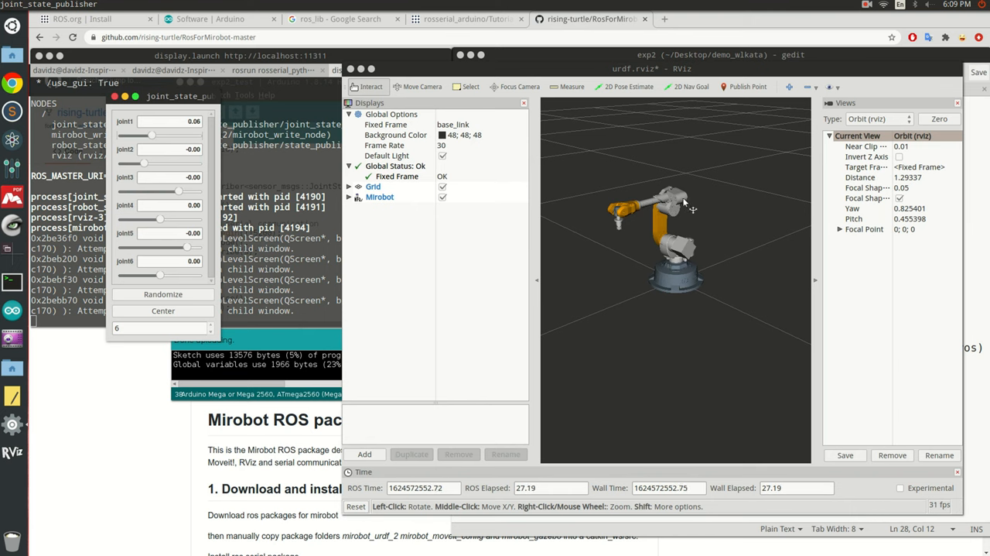
{"action": "mouse_move", "coordinate": [640, 284]}
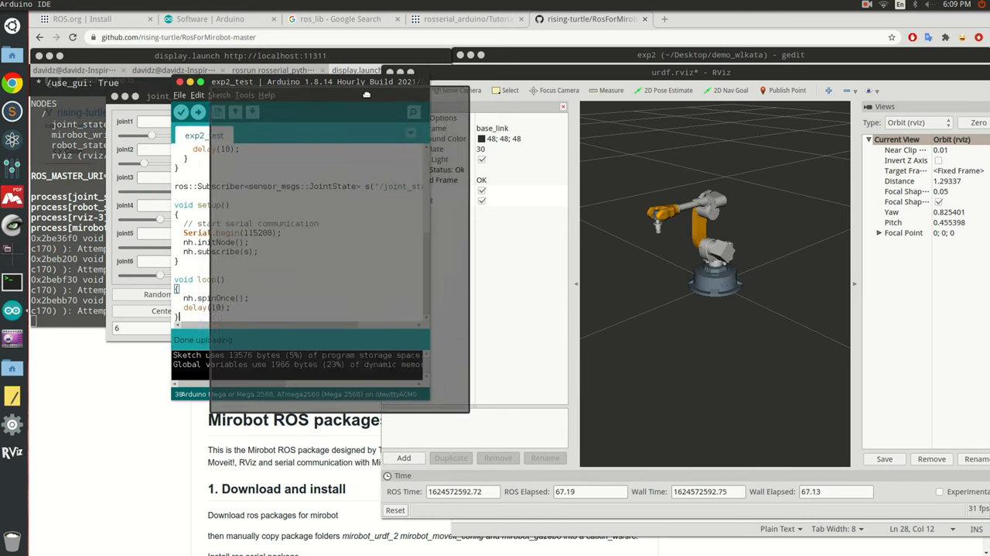
- Show the Serial Monitor at 57600 baud and move the joint2 slider so printed values update
{"action": "left_click", "coordinate": [314, 105]}
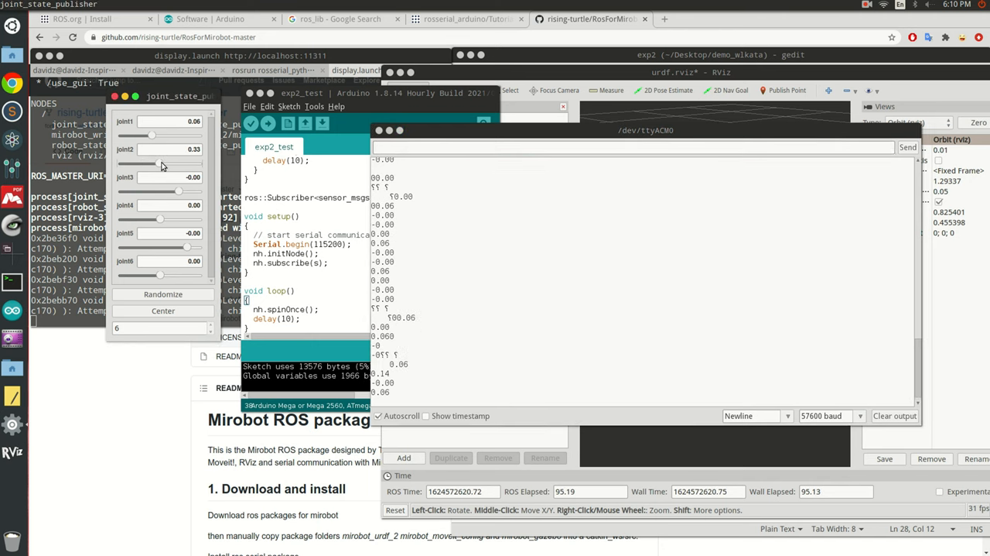
{"action": "left_click_drag", "start_coordinate": [152, 162], "coordinate": [163, 163]}
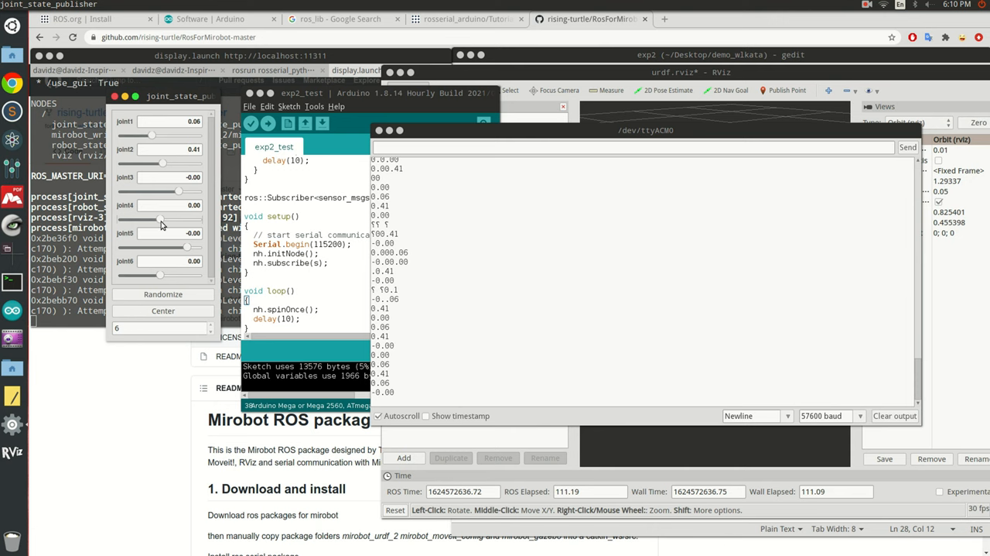
{"action": "left_click_drag", "start_coordinate": [180, 214], "coordinate": [147, 214]}
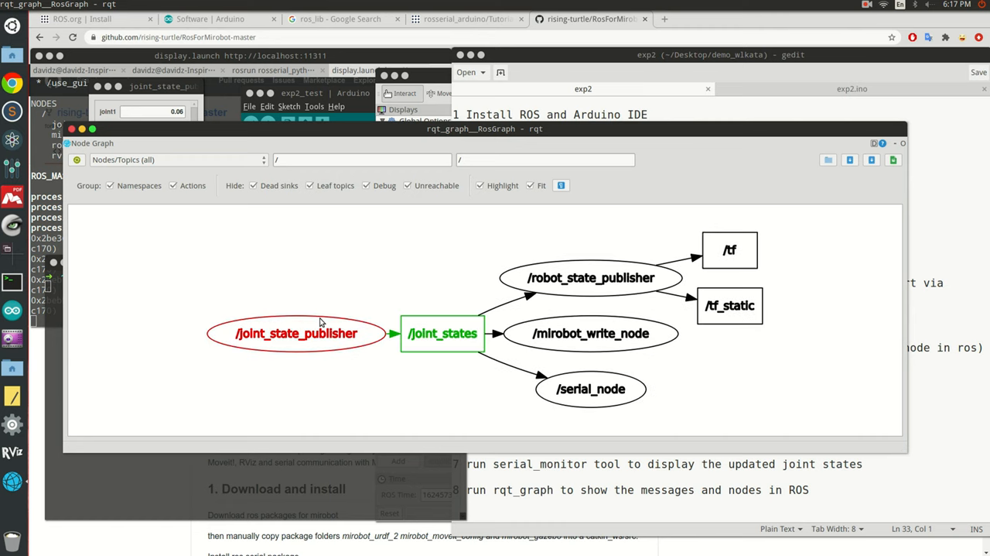
{"action": "mouse_move", "coordinate": [279, 343]}
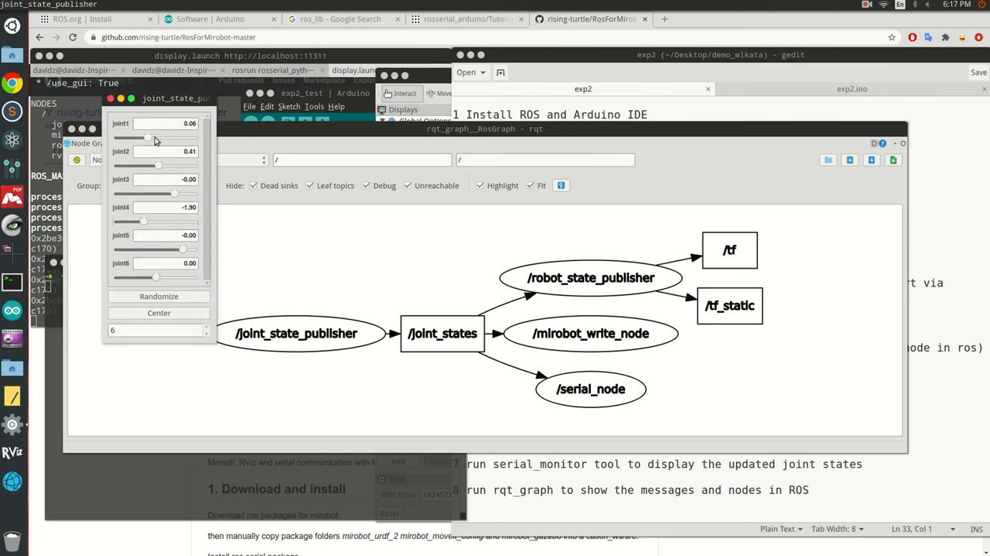
{"action": "mouse_move", "coordinate": [145, 132]}
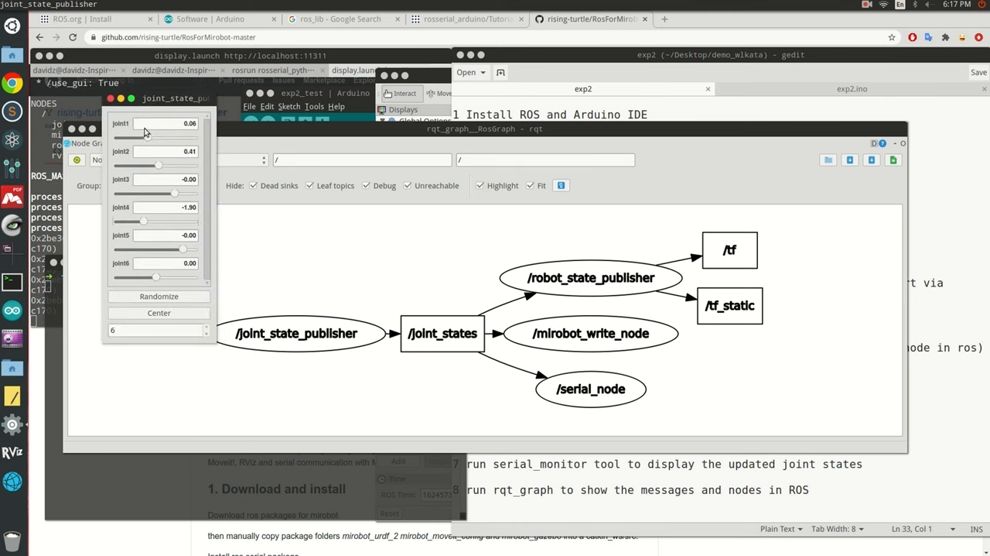
- Raise joint1 to about 0.27 so /joint_states updates flow to the three subscriber nodes
{"action": "left_click_drag", "start_coordinate": [132, 138], "coordinate": [147, 137]}
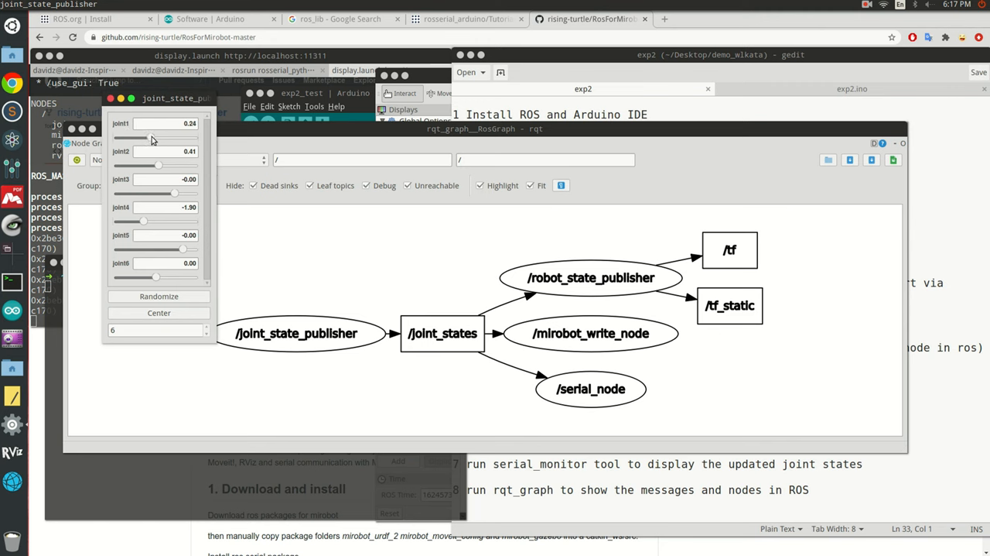
{"action": "left_click_drag", "start_coordinate": [151, 138], "coordinate": [145, 138]}
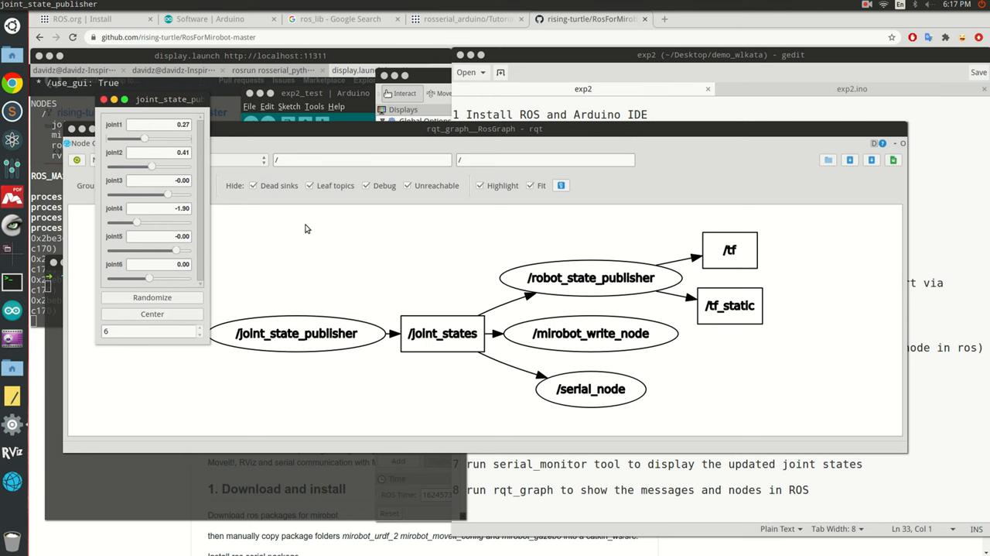
{"action": "left_click", "coordinate": [442, 332]}
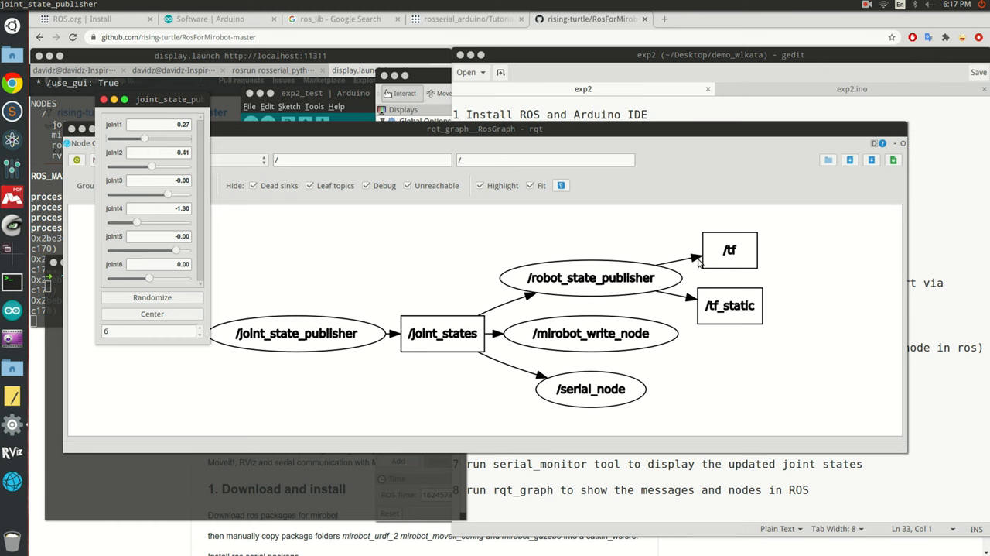
{"action": "mouse_move", "coordinate": [13, 455]}
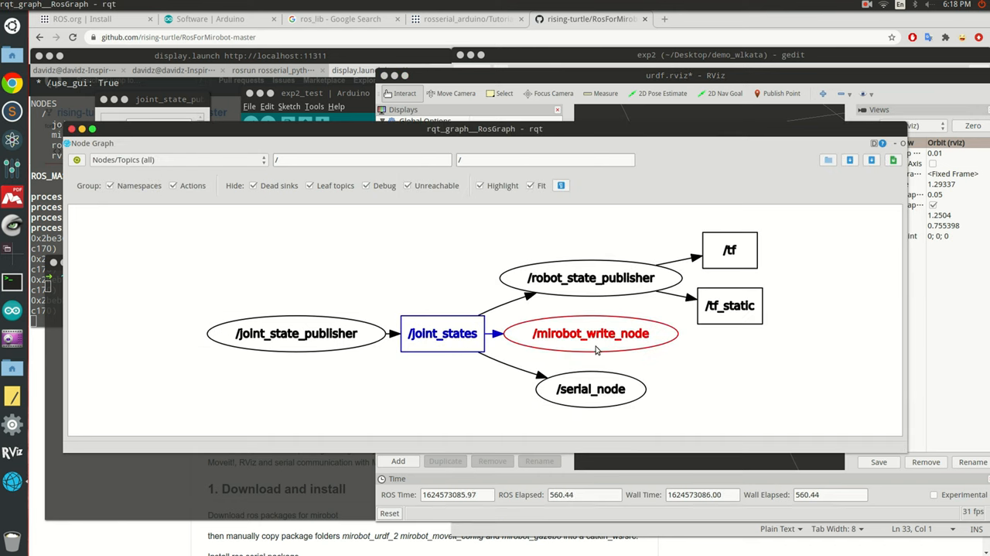
{"action": "mouse_move", "coordinate": [570, 335]}
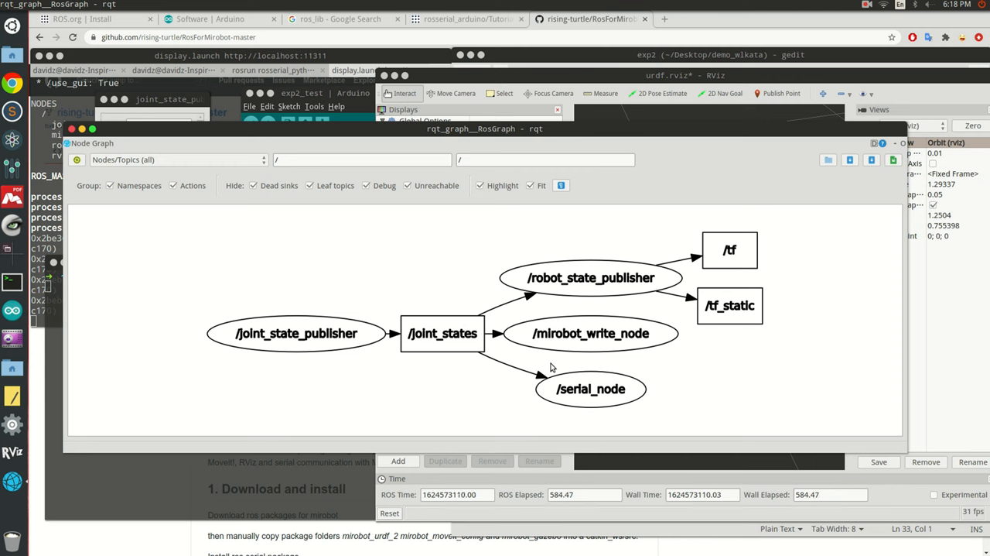
{"action": "mouse_move", "coordinate": [517, 365]}
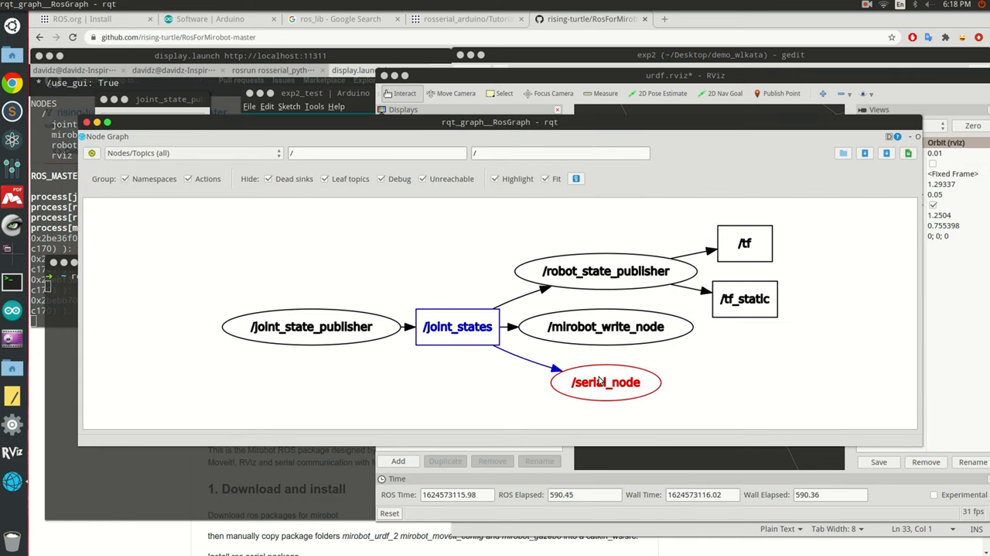
{"action": "mouse_move", "coordinate": [607, 381]}
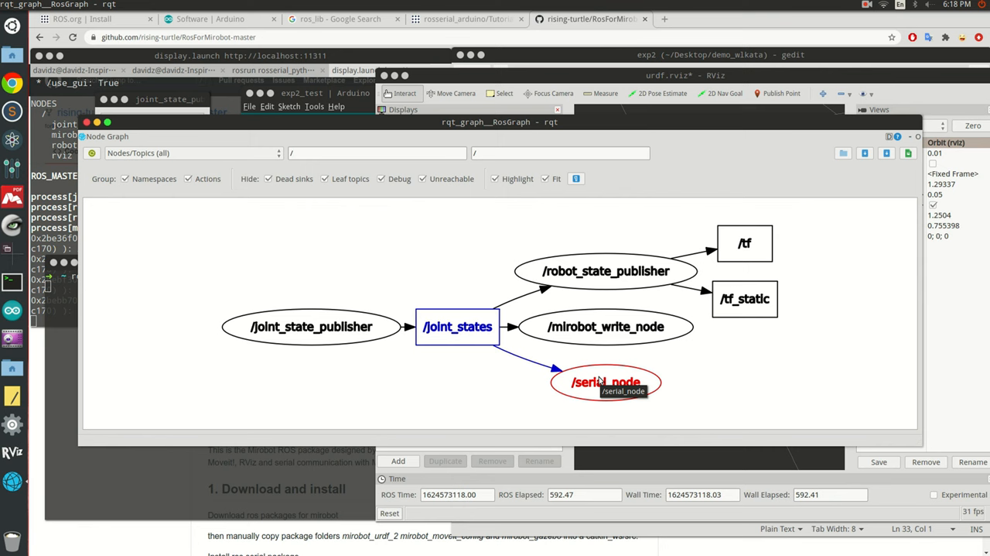
{"action": "mouse_move", "coordinate": [458, 325]}
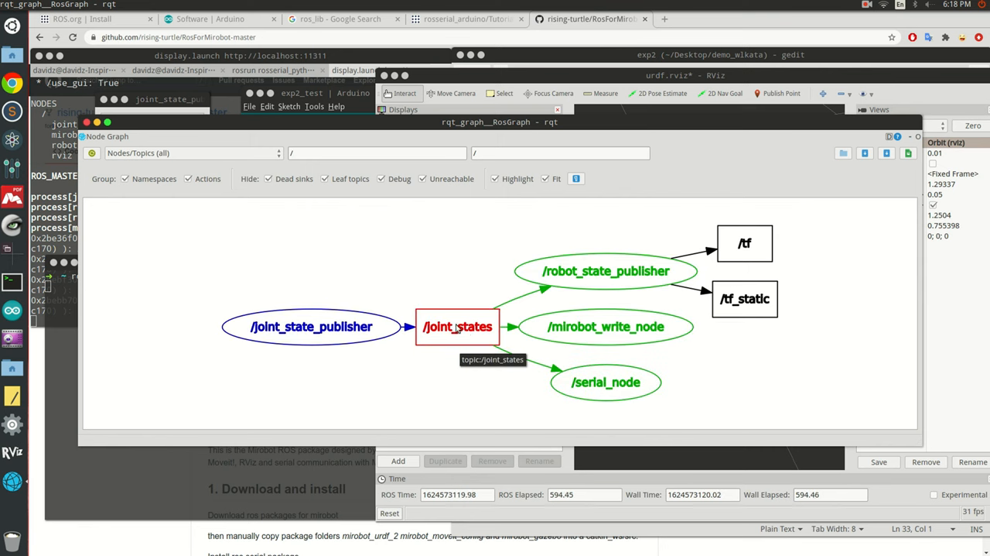
{"action": "mouse_move", "coordinate": [476, 363]}
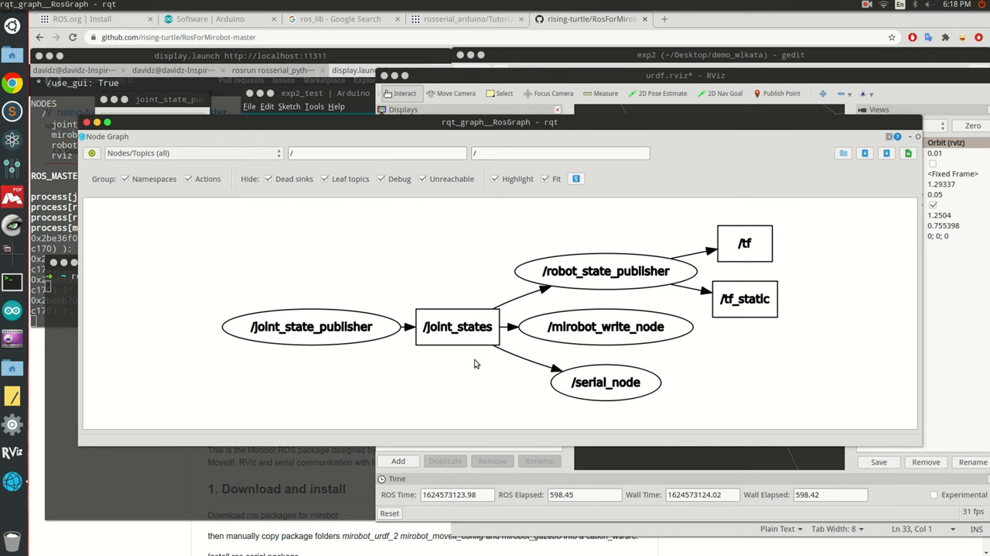
{"action": "mouse_move", "coordinate": [471, 355]}
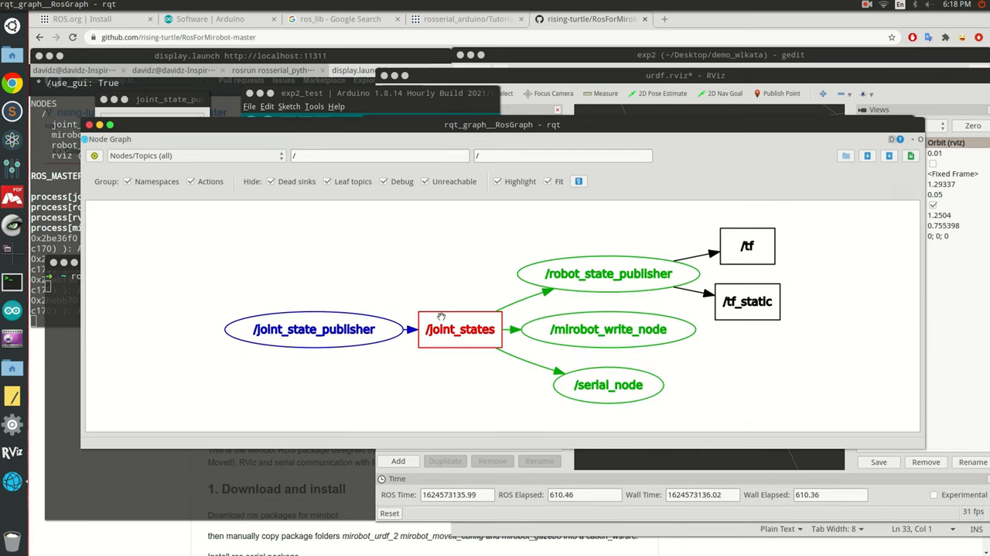
{"action": "mouse_move", "coordinate": [461, 330]}
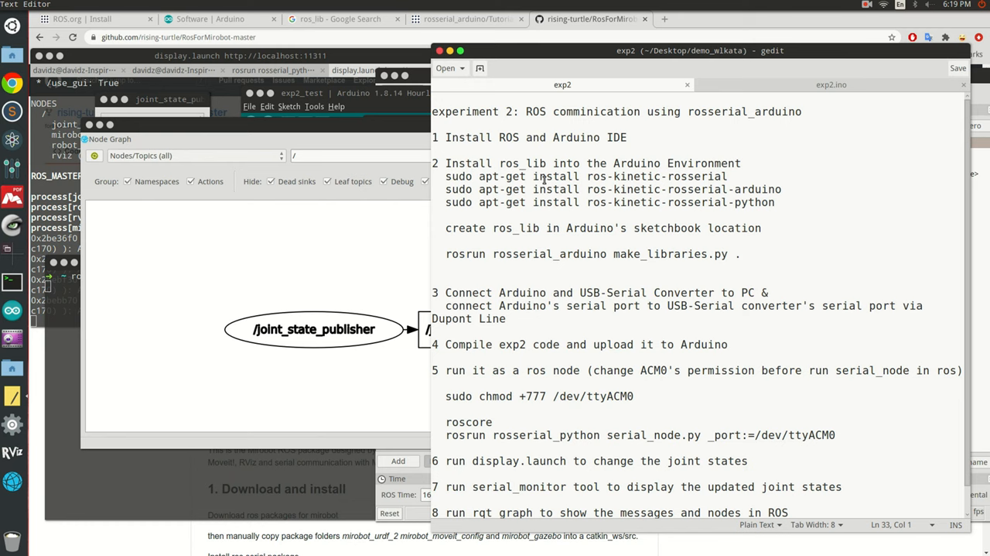
- Scroll down the exp2 instructions to the steps ending with running rqt_graph
{"action": "scroll", "scroll_direction": "down", "scroll_amount": 3}
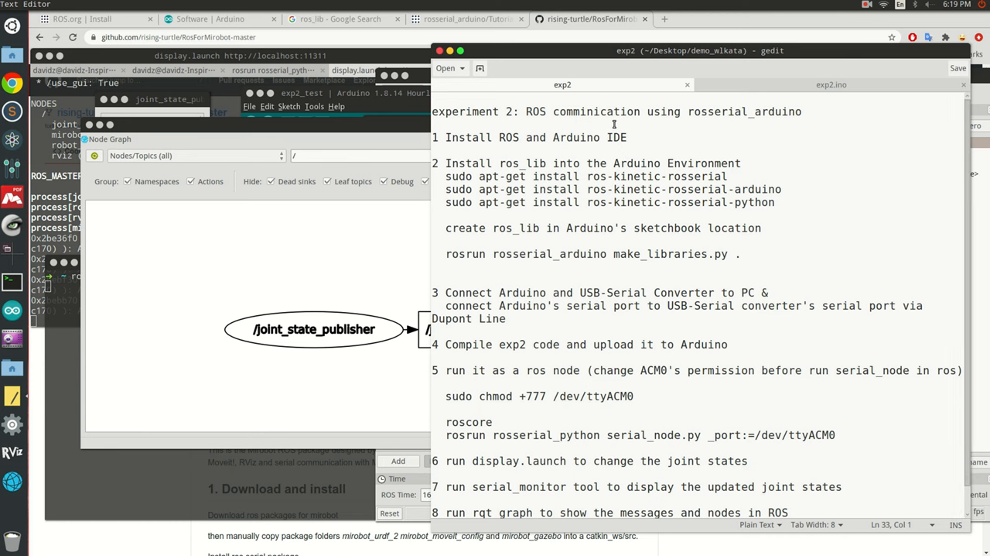
{"action": "scroll", "scroll_direction": "down", "scroll_amount": 3}
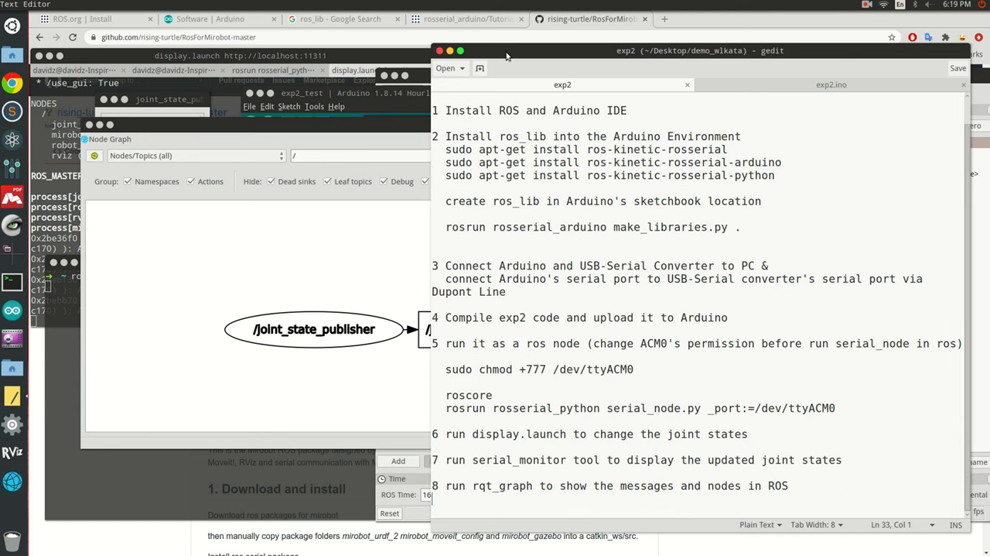